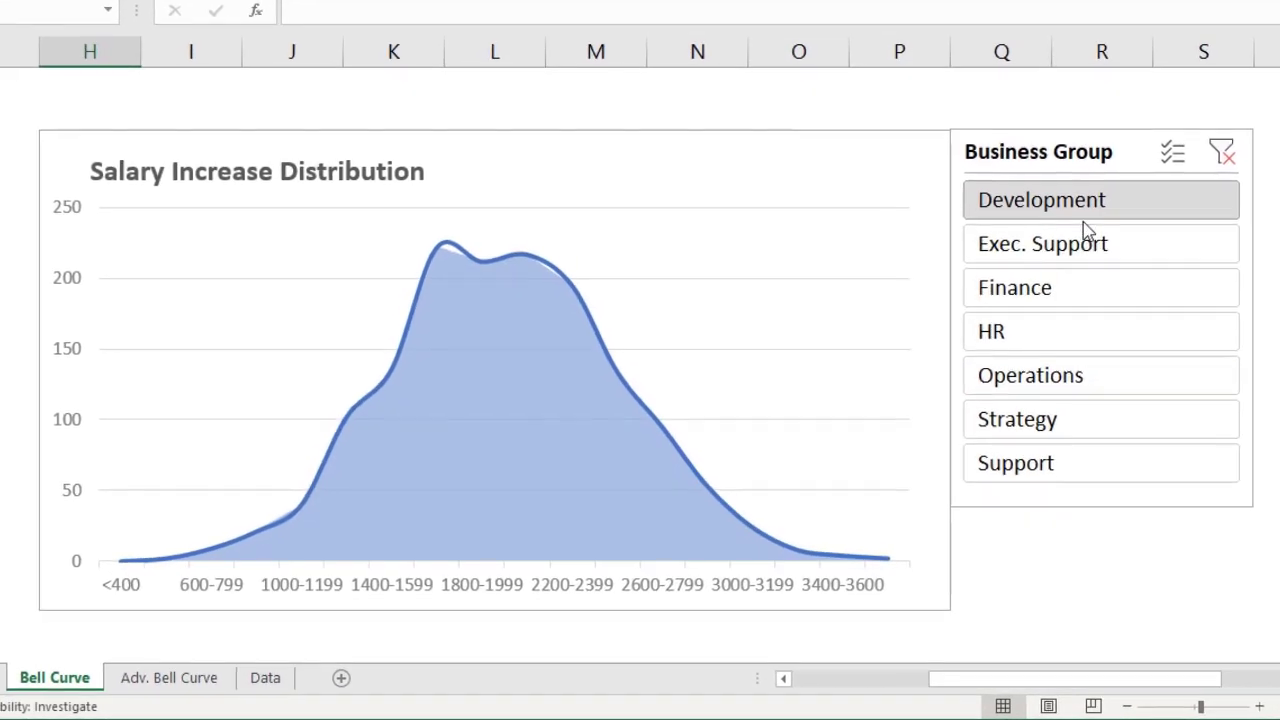
Step: Switch to the Adv. Bell Curve sheet showing the Male vs. Female chart with its Group slicer
left_click(244, 682)
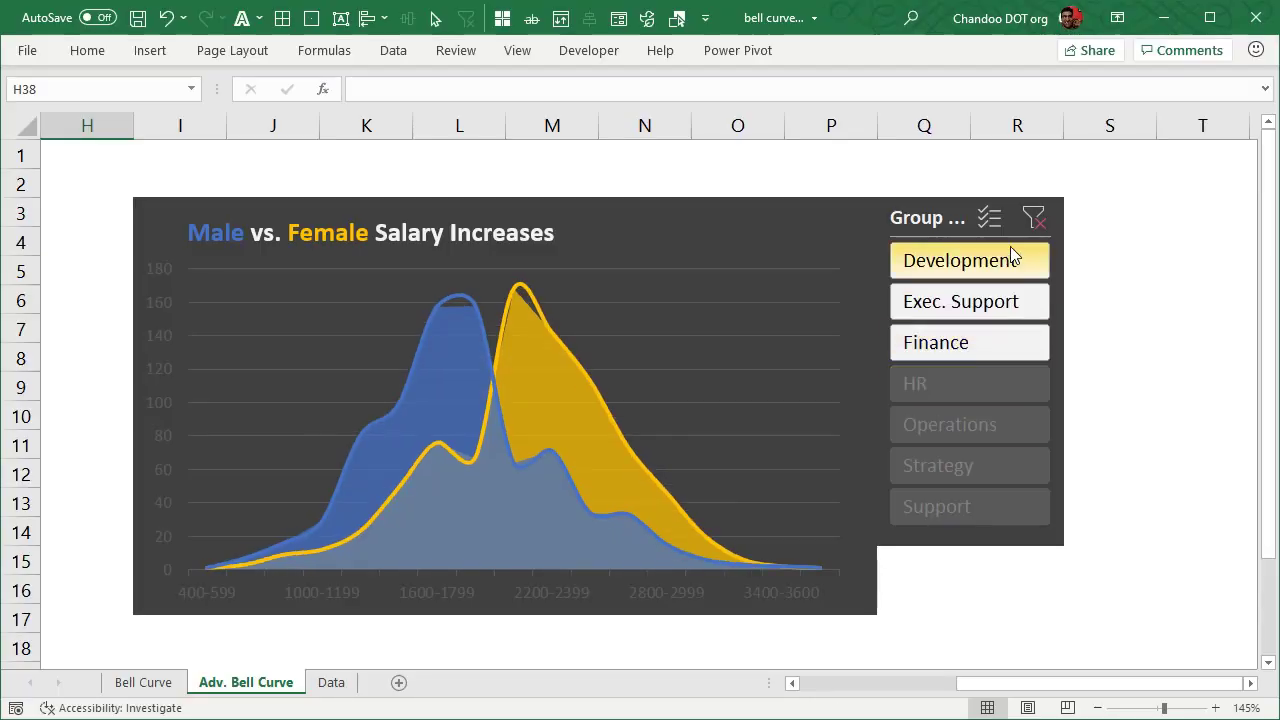
Step: Create an empty PivotTable on a new worksheet from the employee data table
left_click(332, 682)
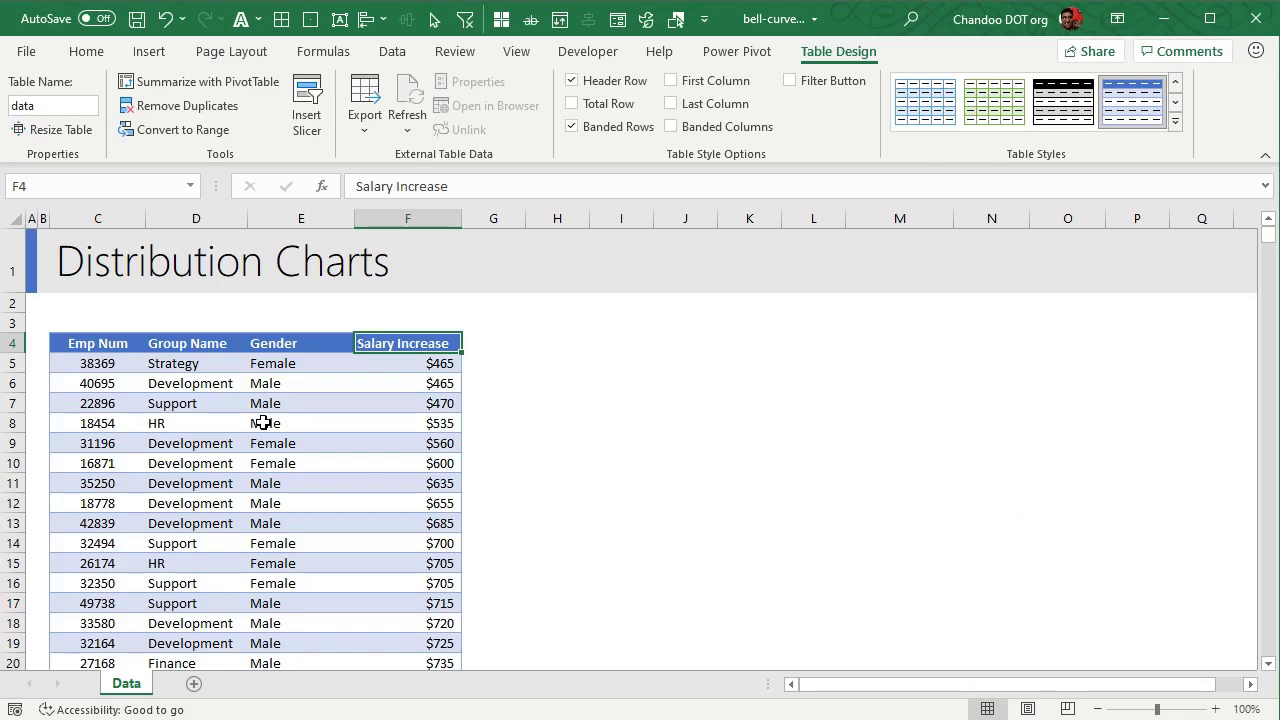
left_click(300, 344)
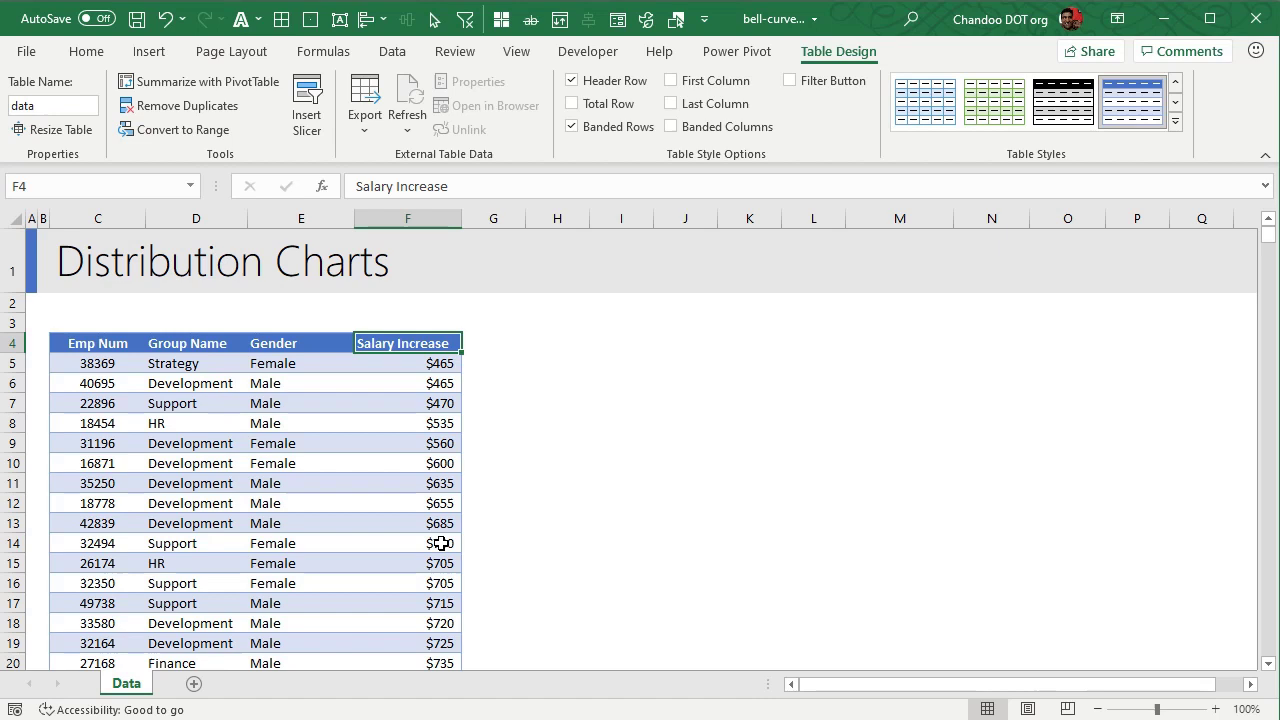
left_click(96, 344)
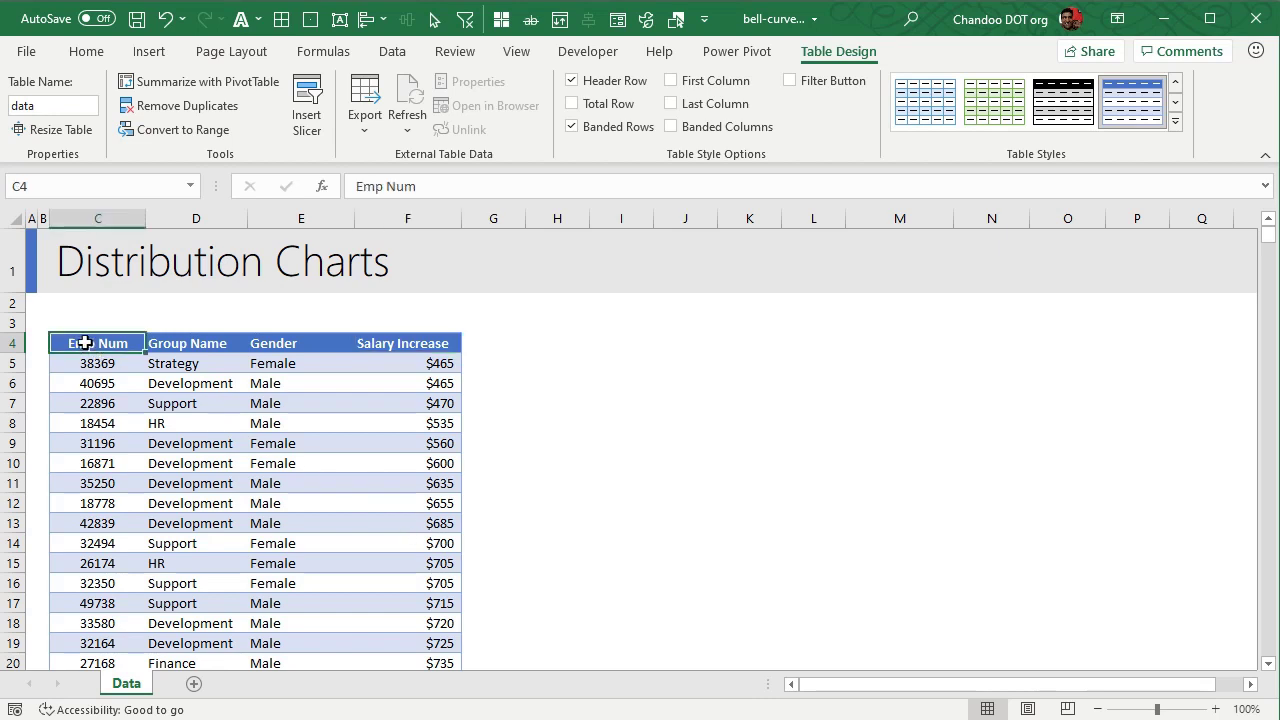
left_click(148, 52)
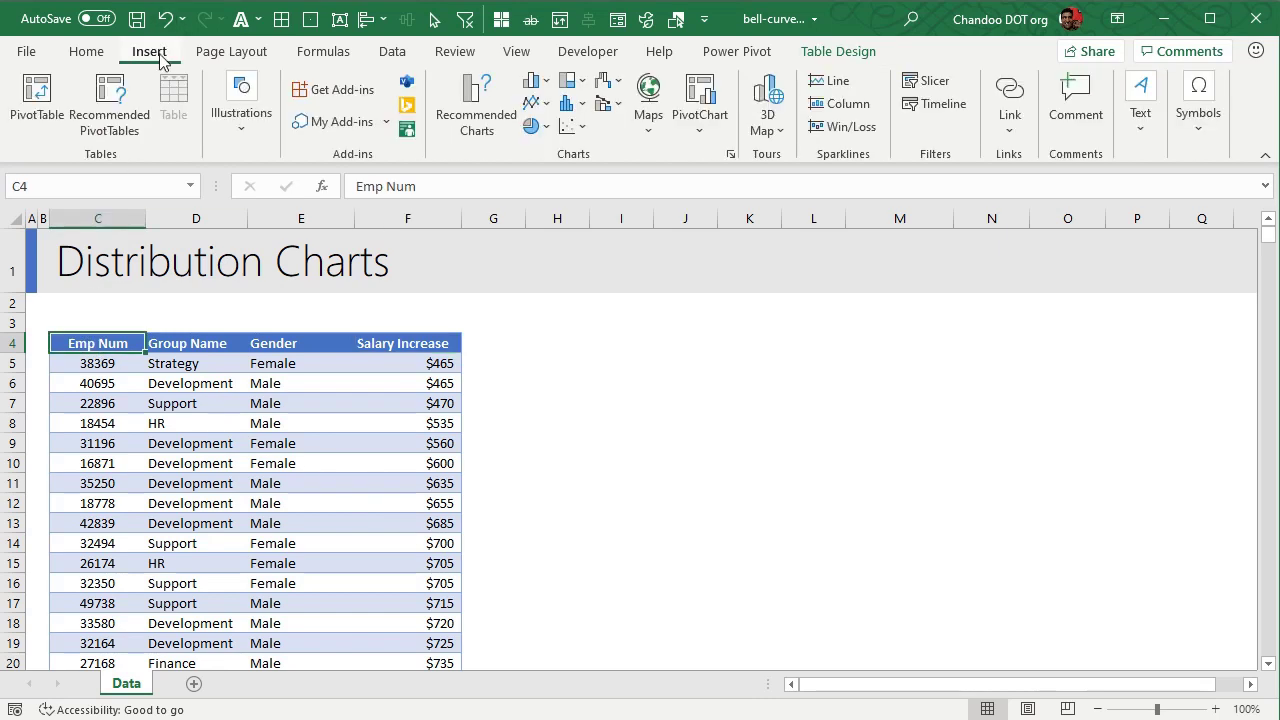
left_click(36, 96)
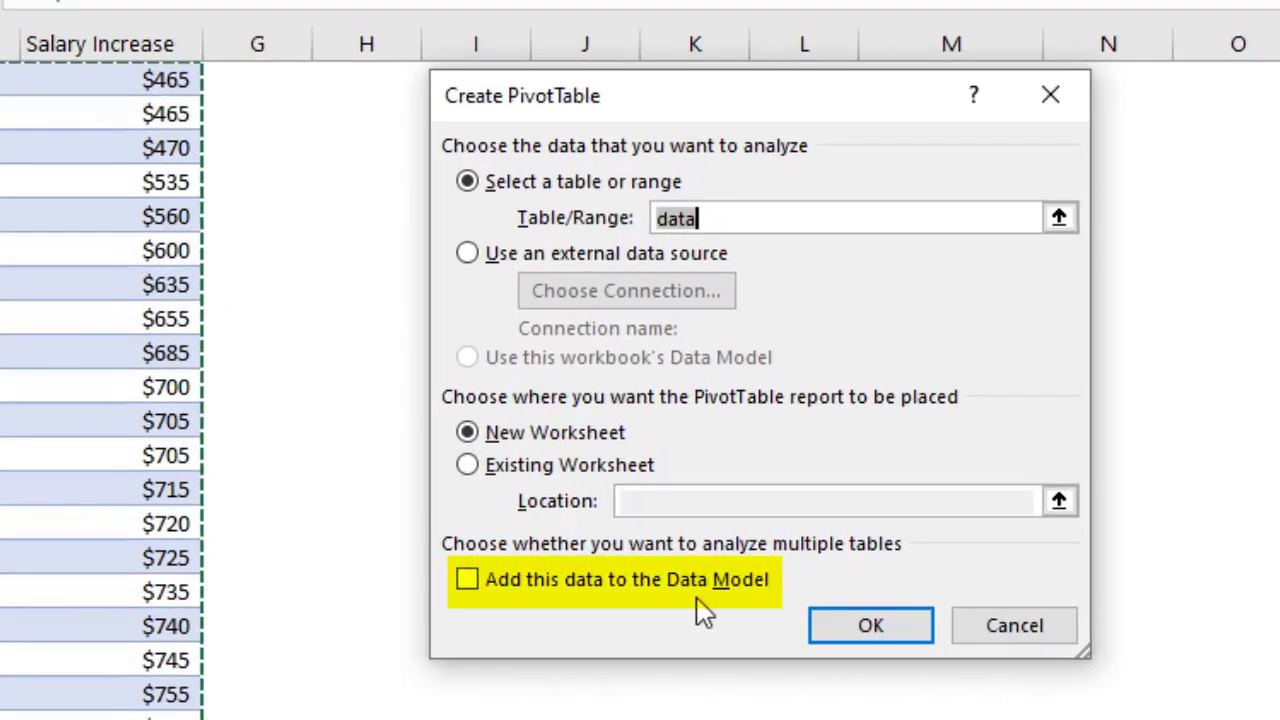
left_click(868, 624)
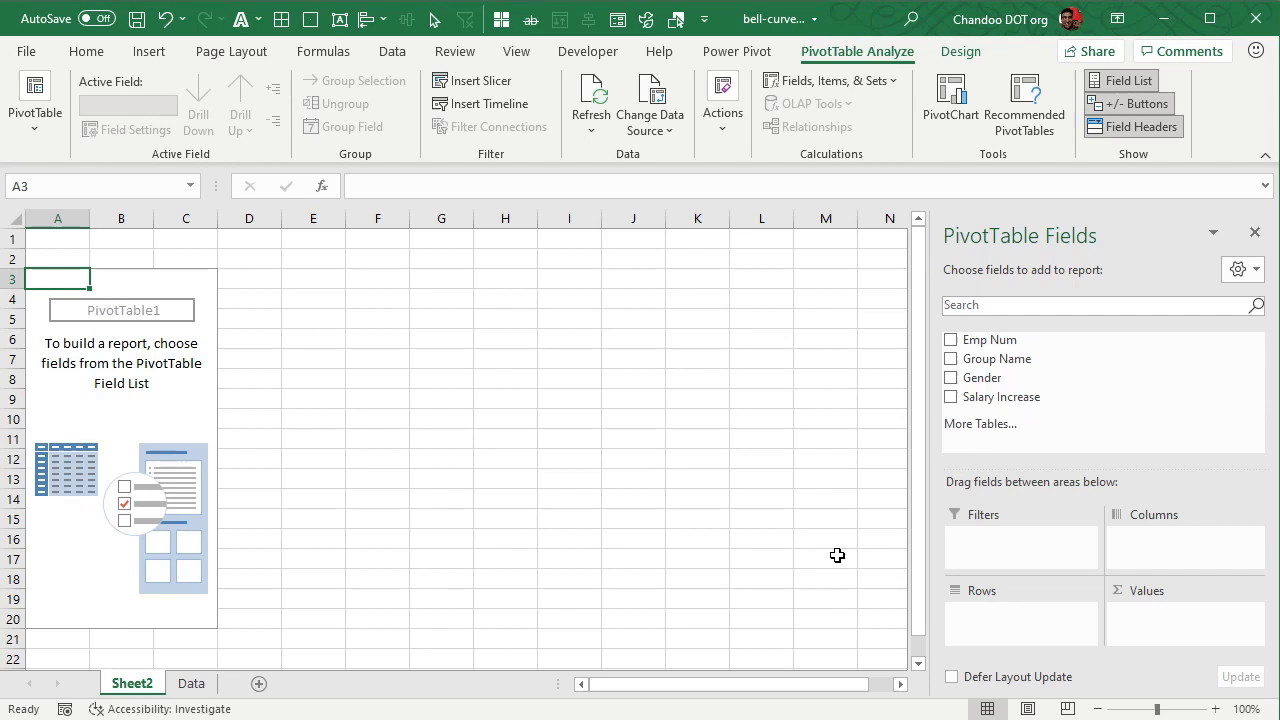
mouse_move(1030, 396)
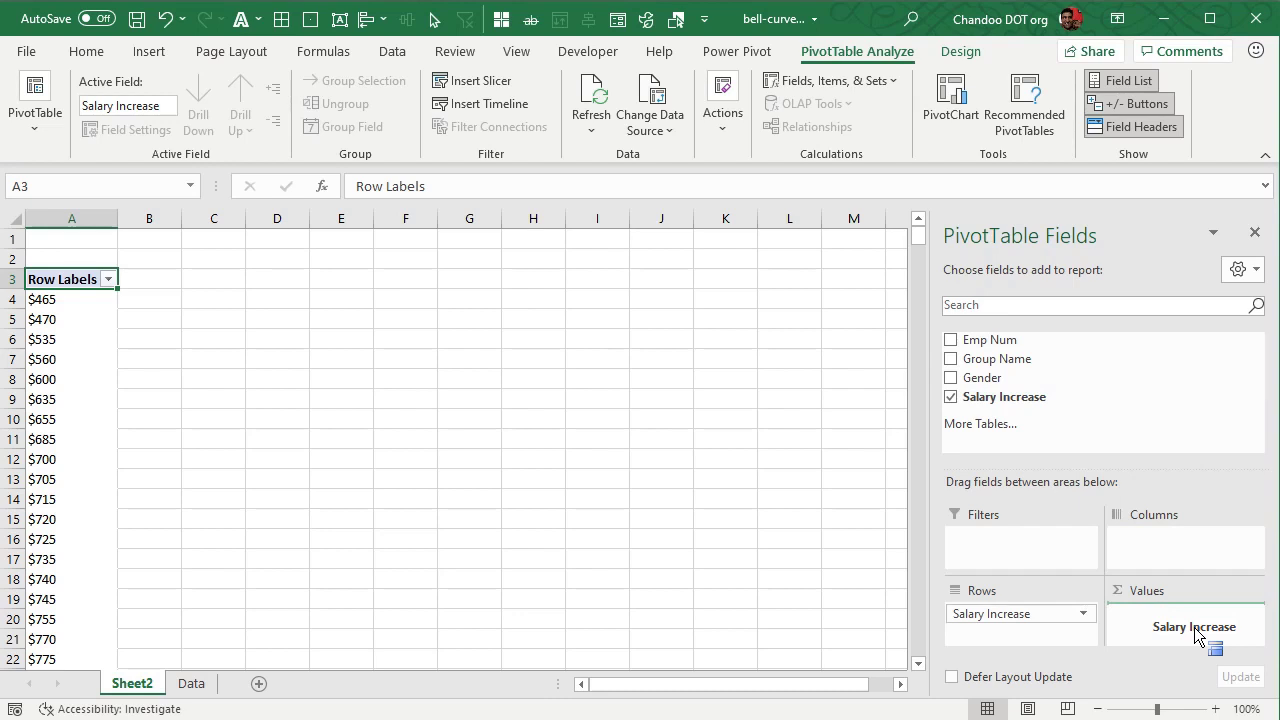
Step: Place Salary Increase in Rows and Values, summarizing the values by Count
left_click_drag(1194, 628, 1184, 612)
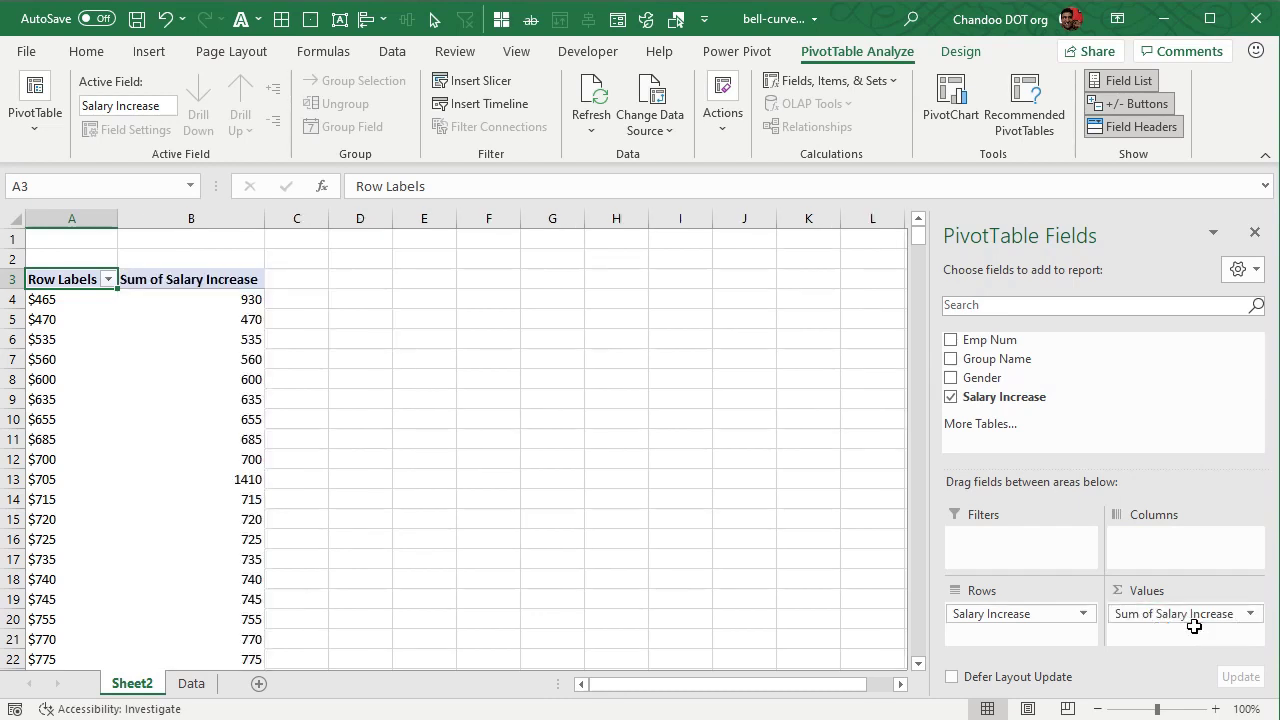
left_click(72, 300)
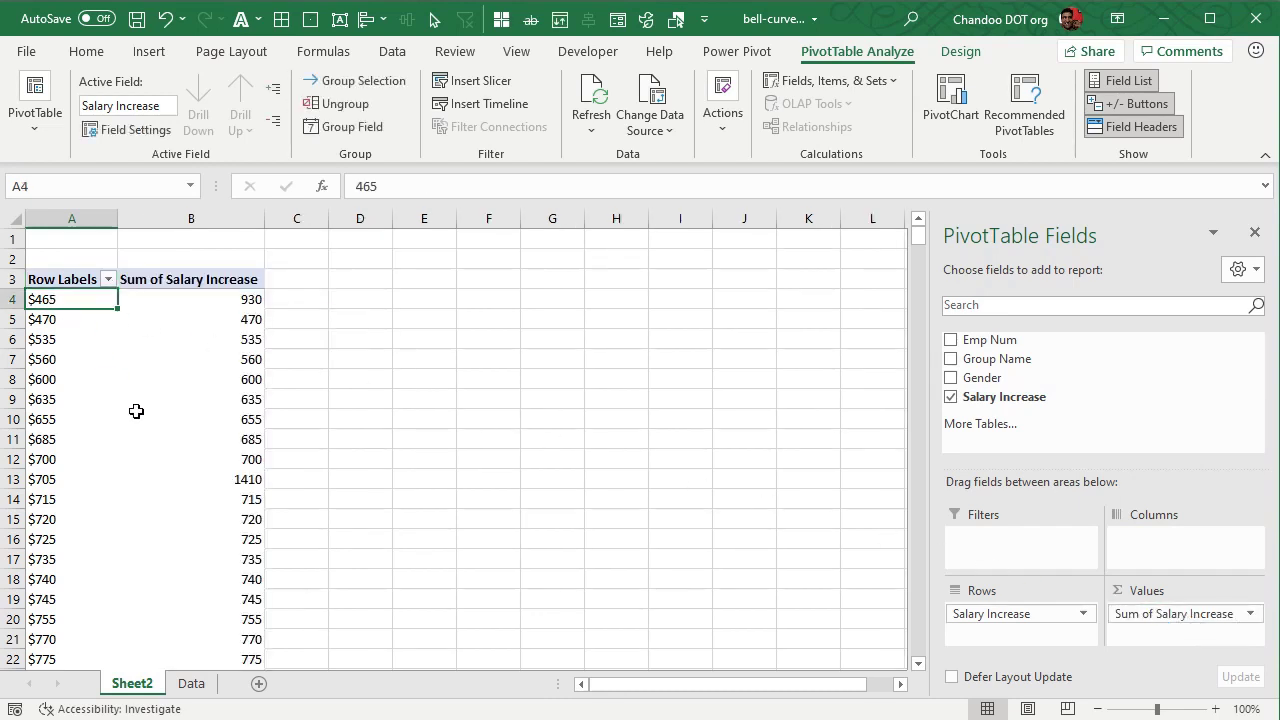
mouse_move(244, 300)
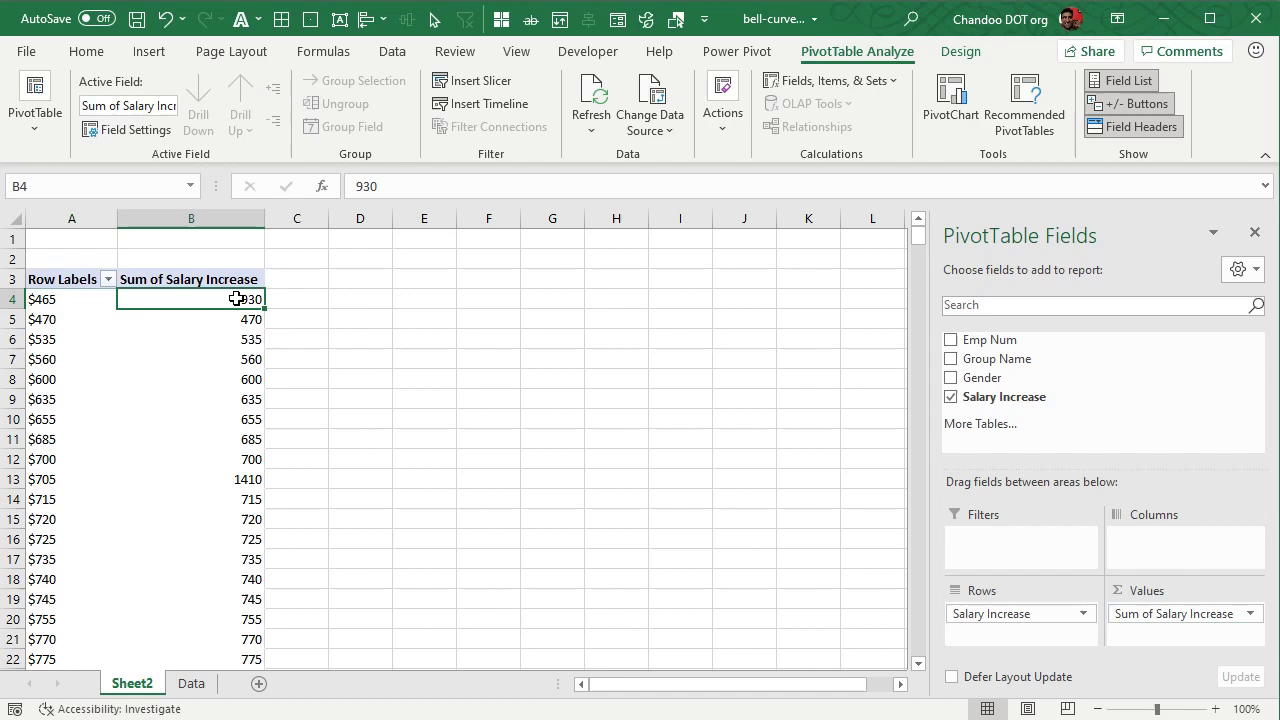
right_click(246, 298)
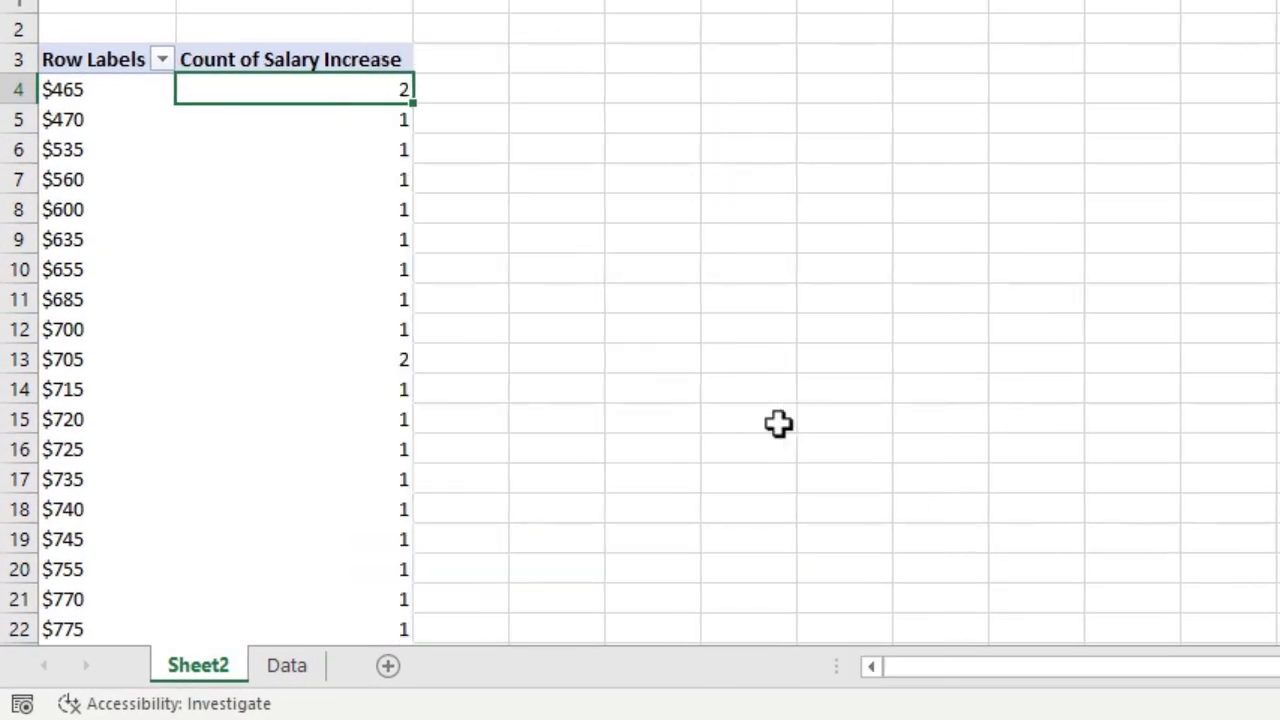
mouse_move(704, 388)
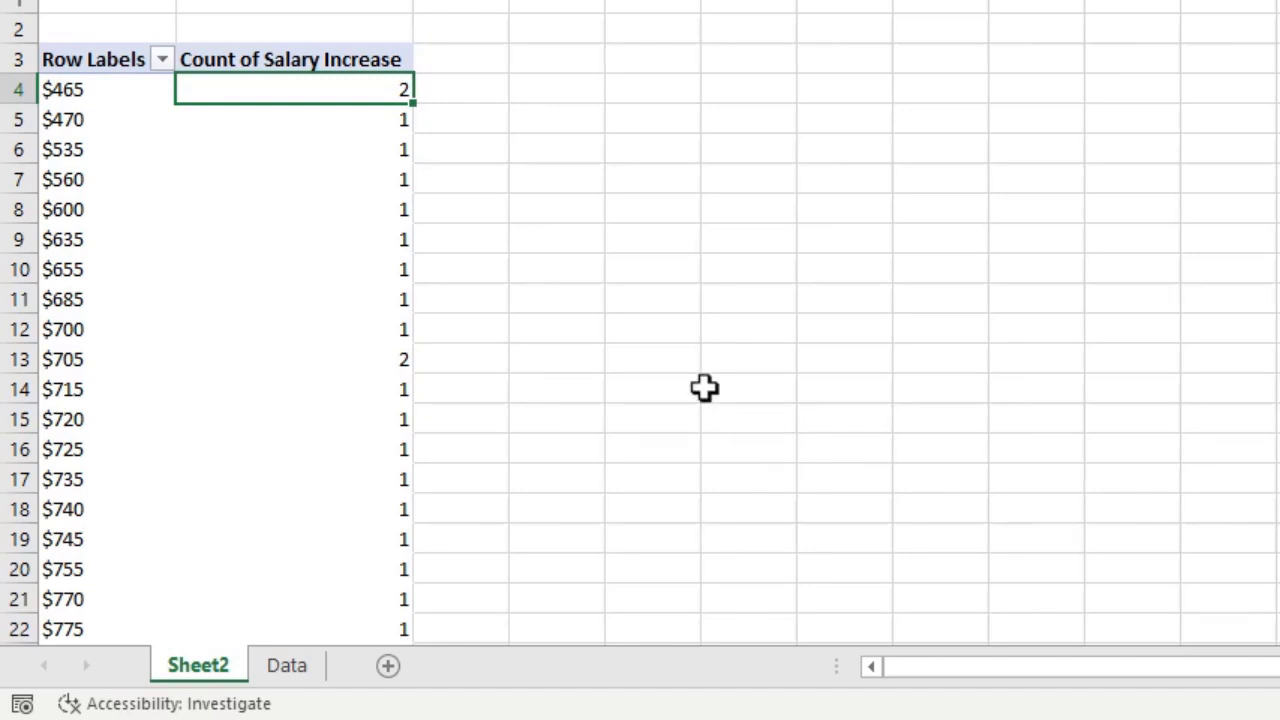
Step: Group the salary increase row labels from 400 to 3600 in steps of 200
right_click(64, 88)
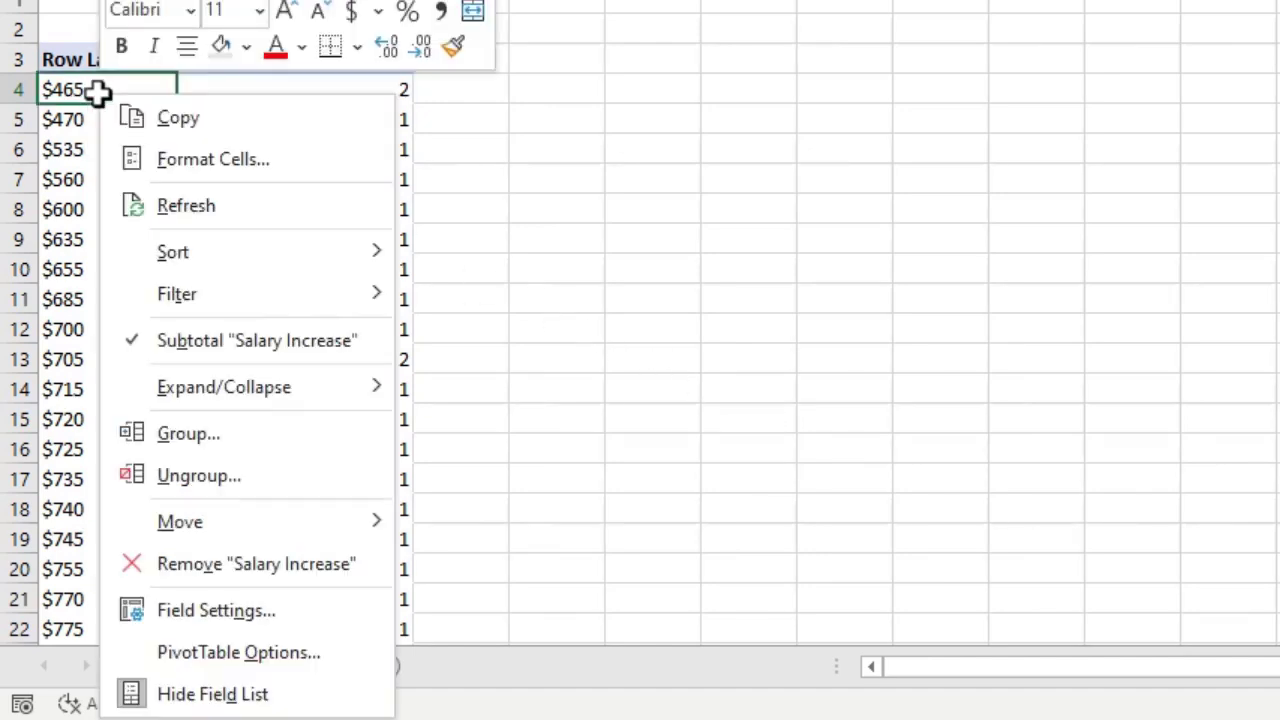
mouse_move(224, 388)
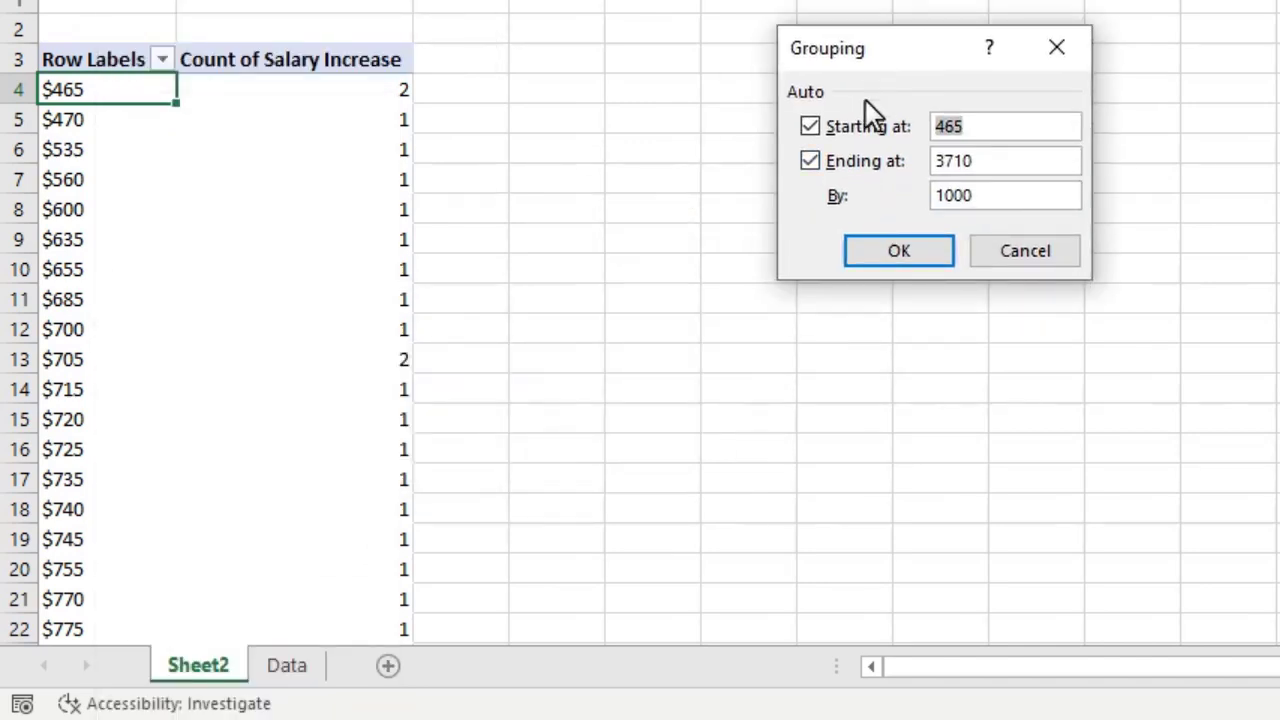
mouse_move(776, 196)
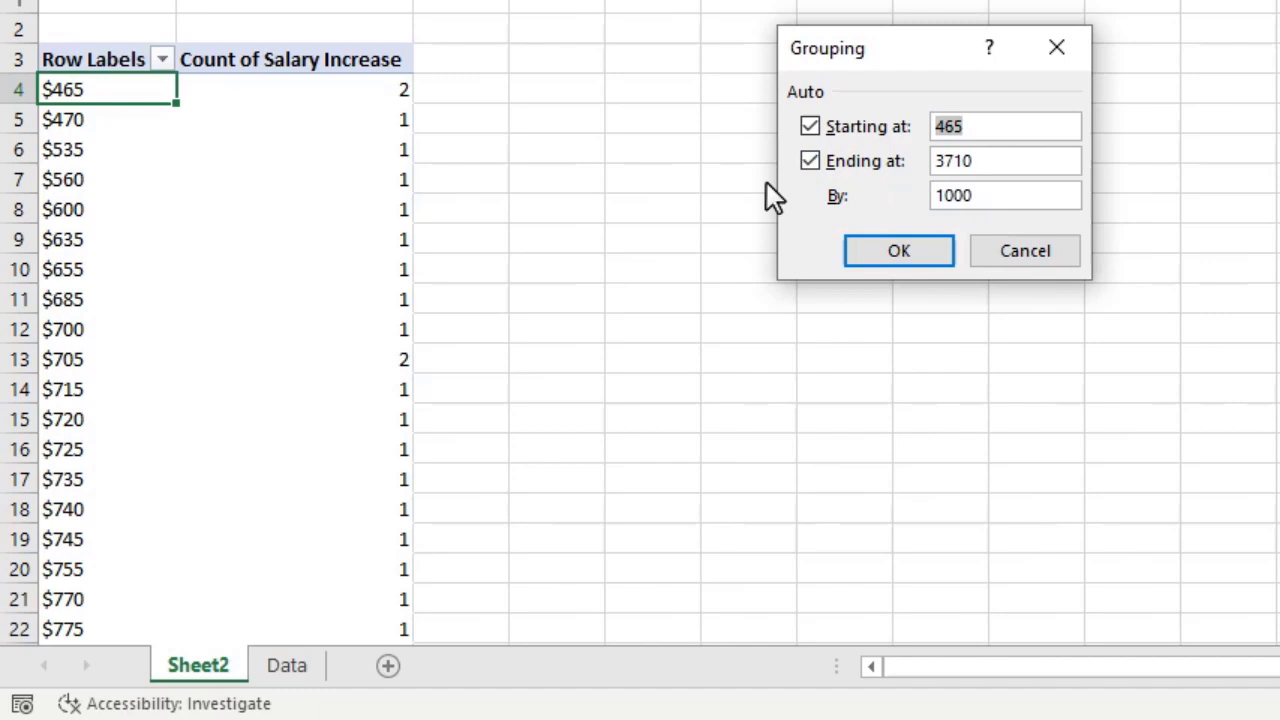
left_click(1004, 124)
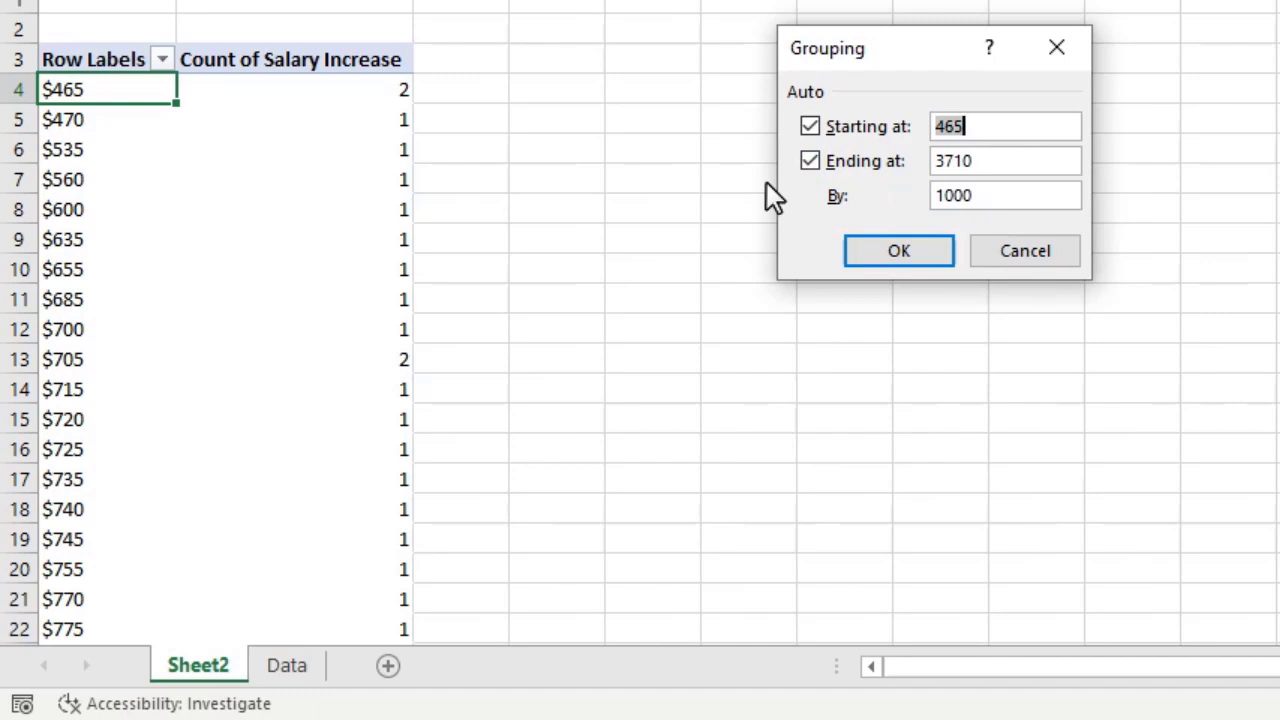
mouse_move(964, 170)
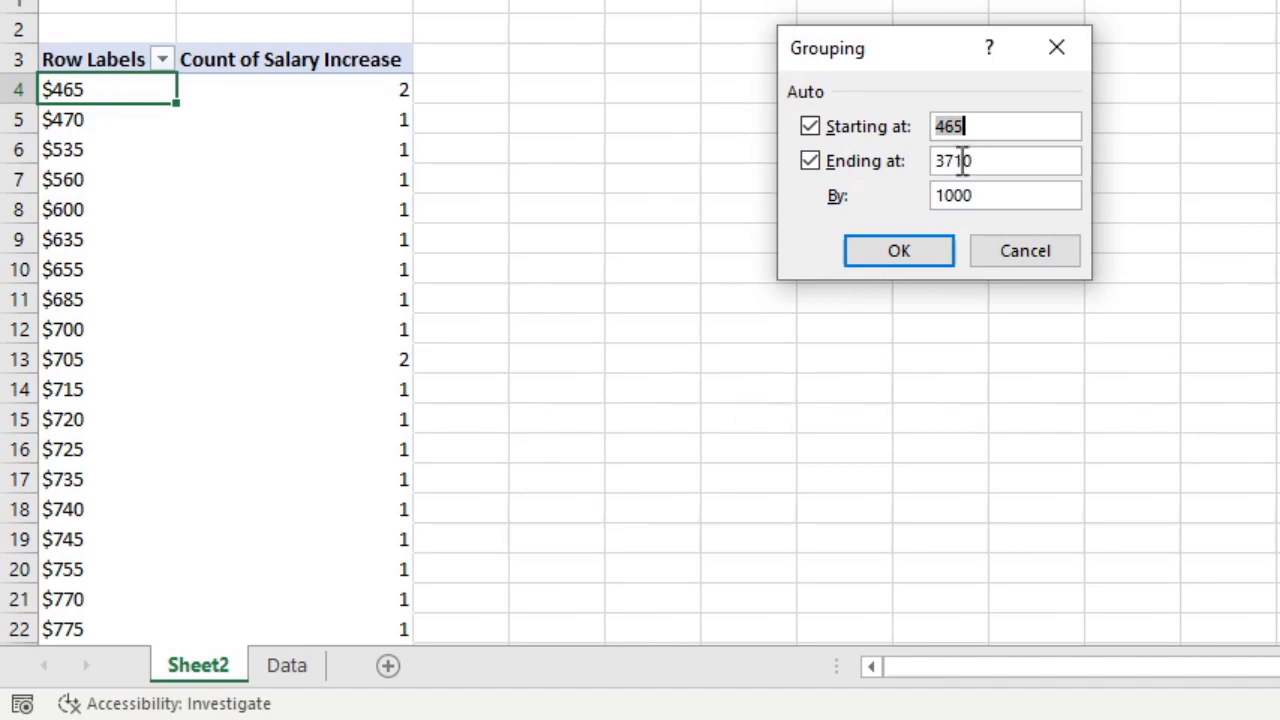
left_click(810, 124)
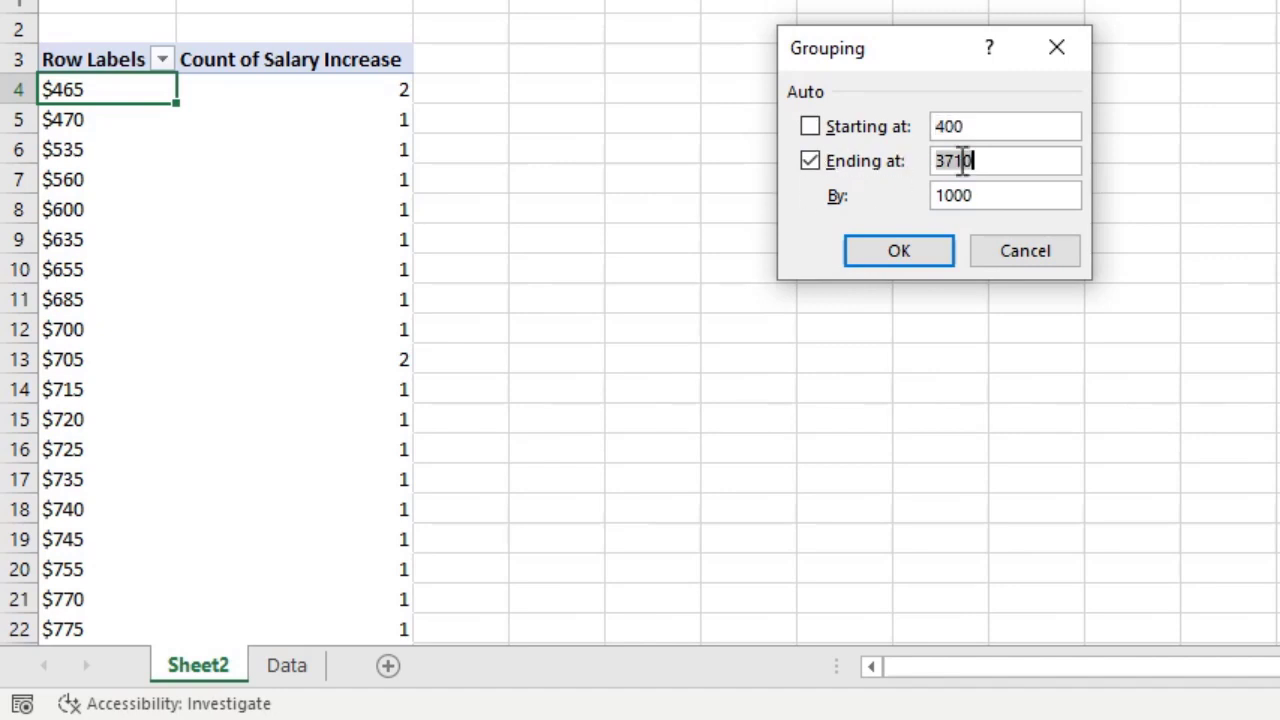
type("3600")
left_click(1004, 194)
type("200")
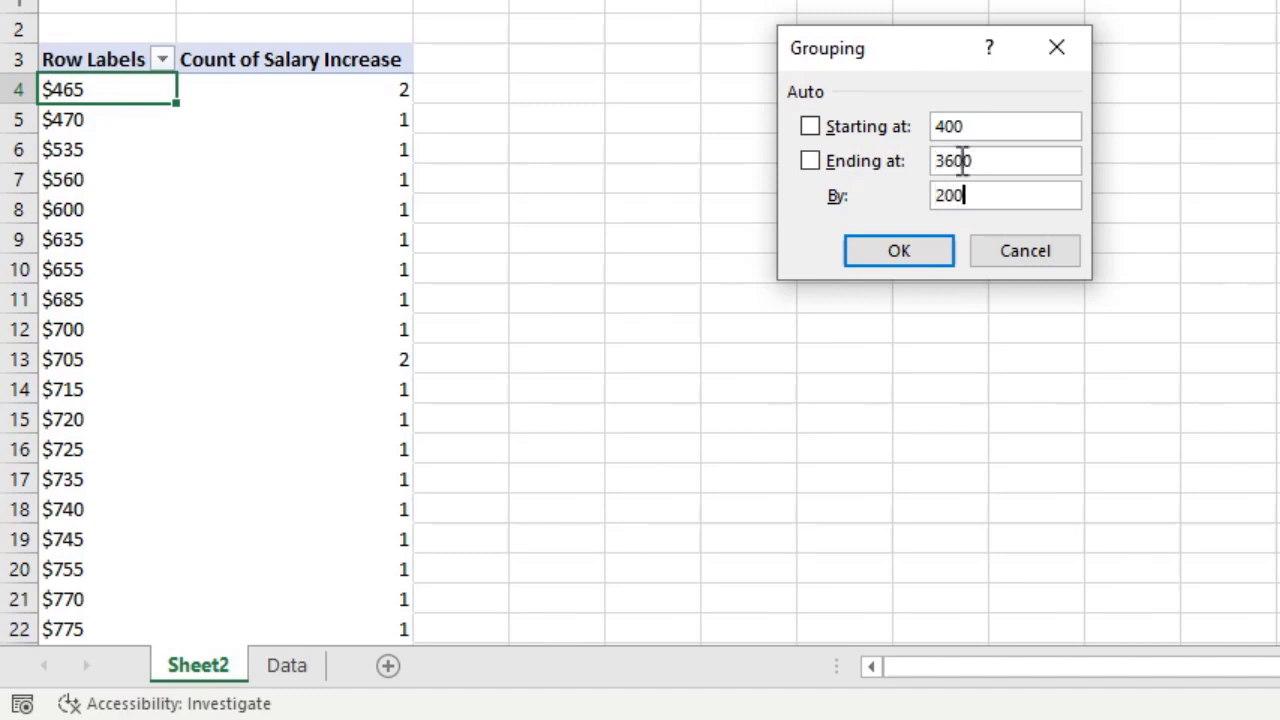
left_click(898, 250)
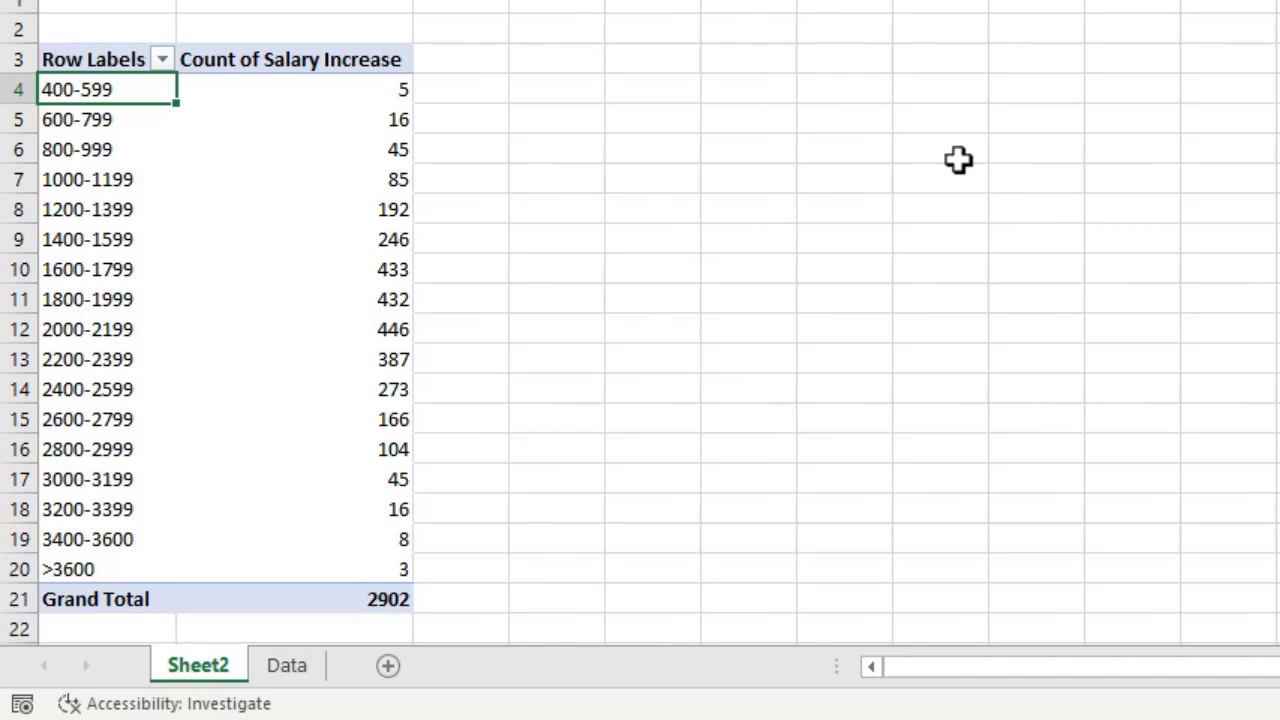
mouse_move(378, 92)
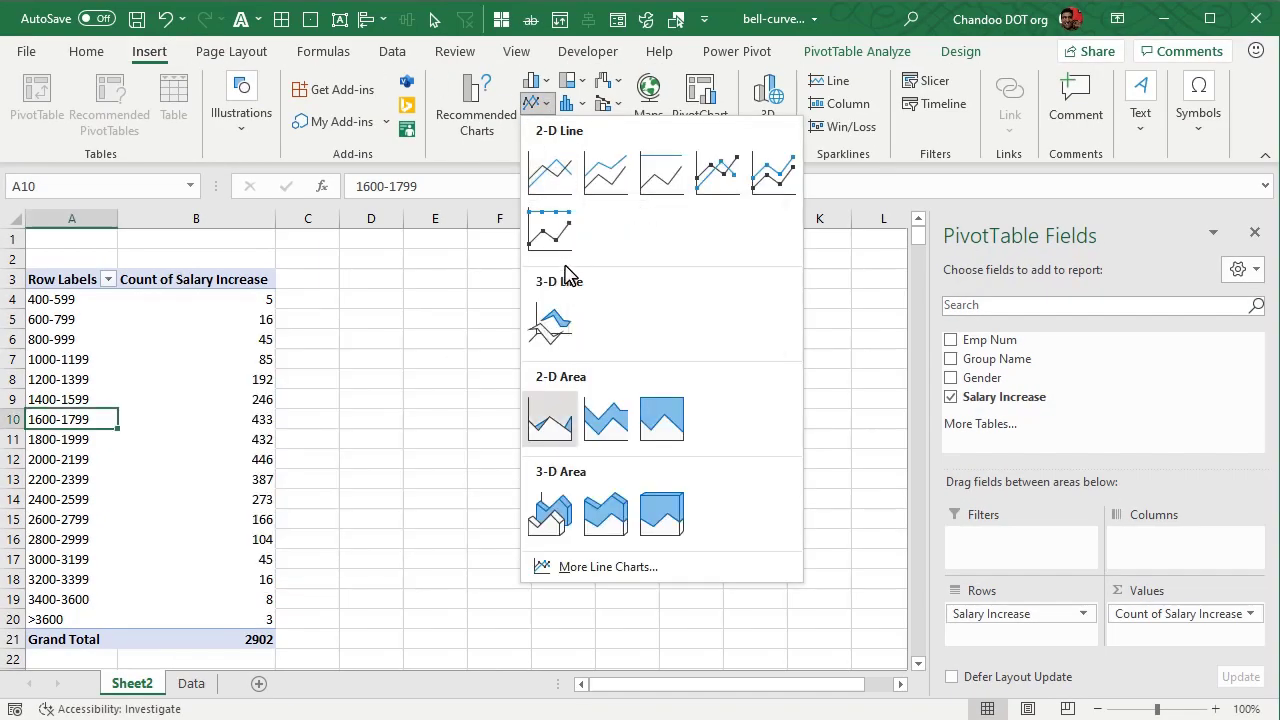
Step: Insert a 2-D Area pivot chart of the grouped employee counts
left_click(548, 418)
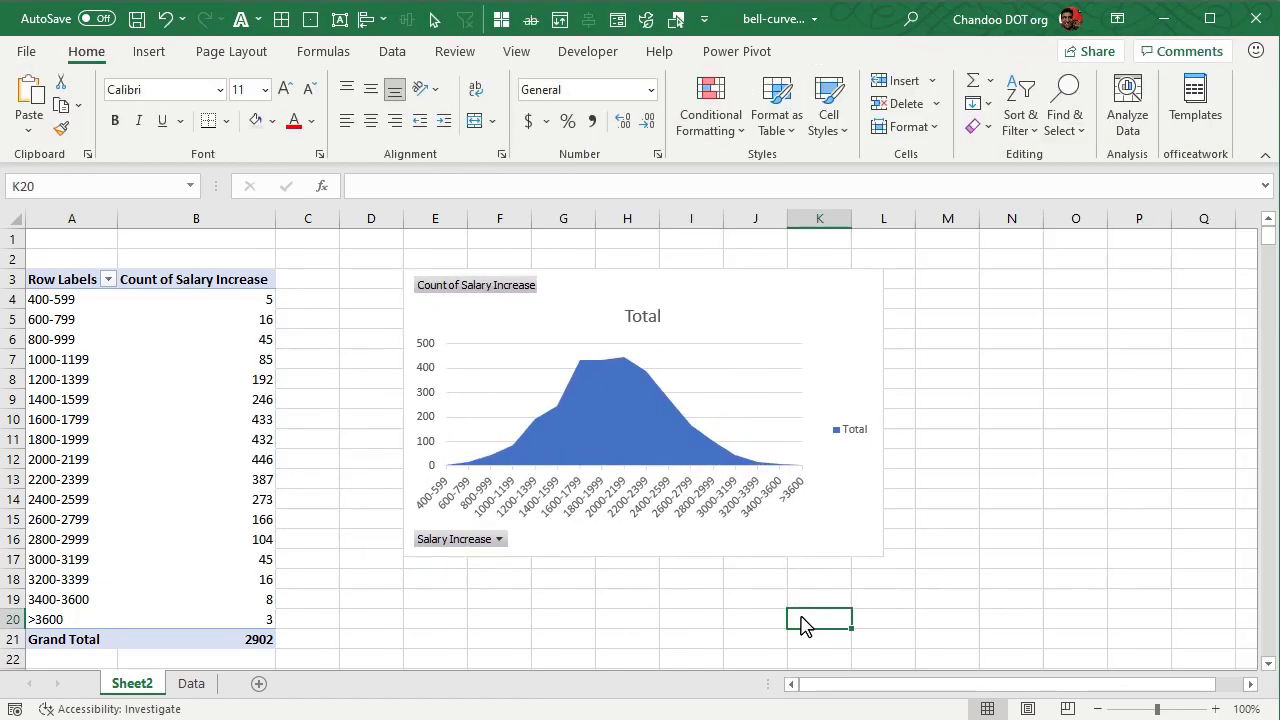
mouse_move(576, 442)
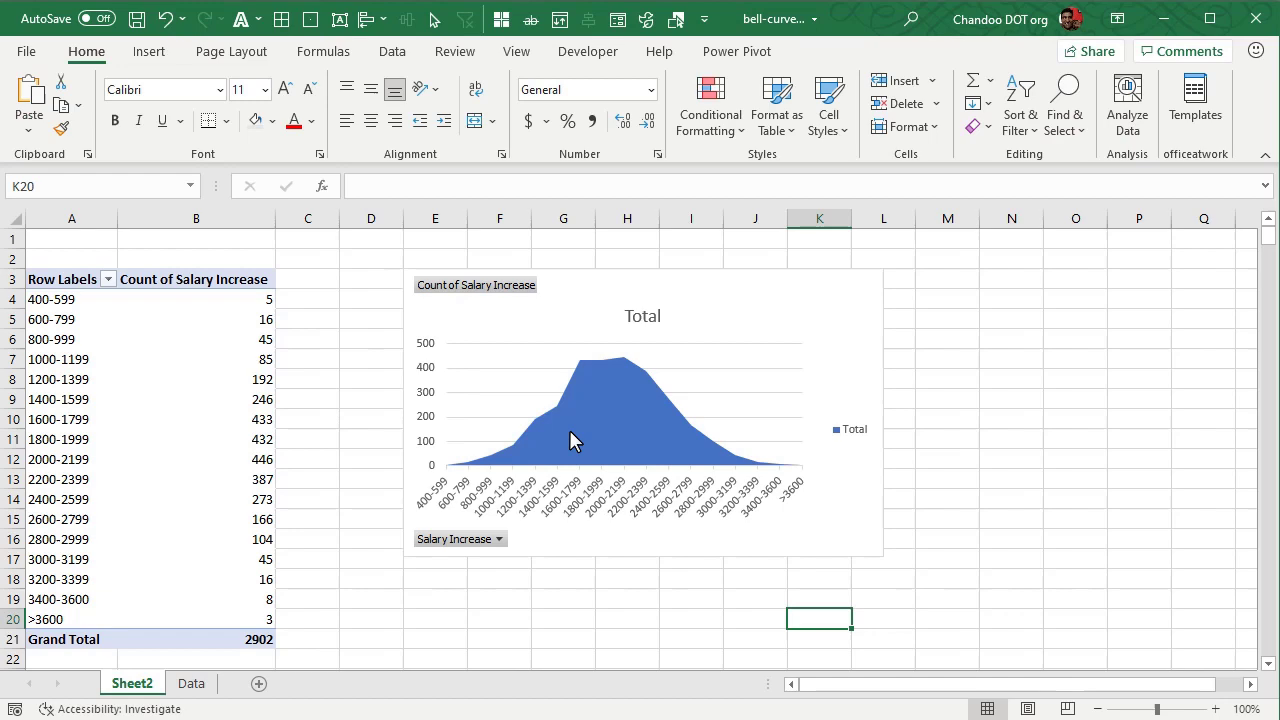
mouse_move(576, 442)
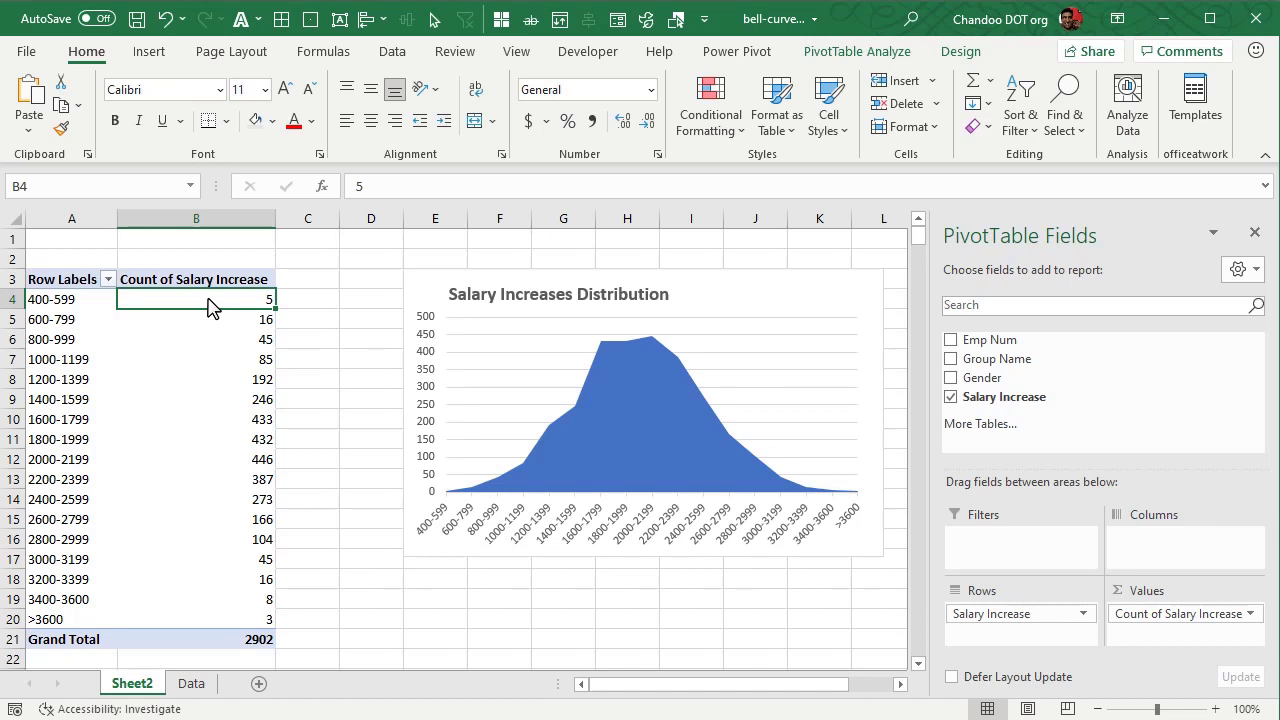
mouse_move(800, 384)
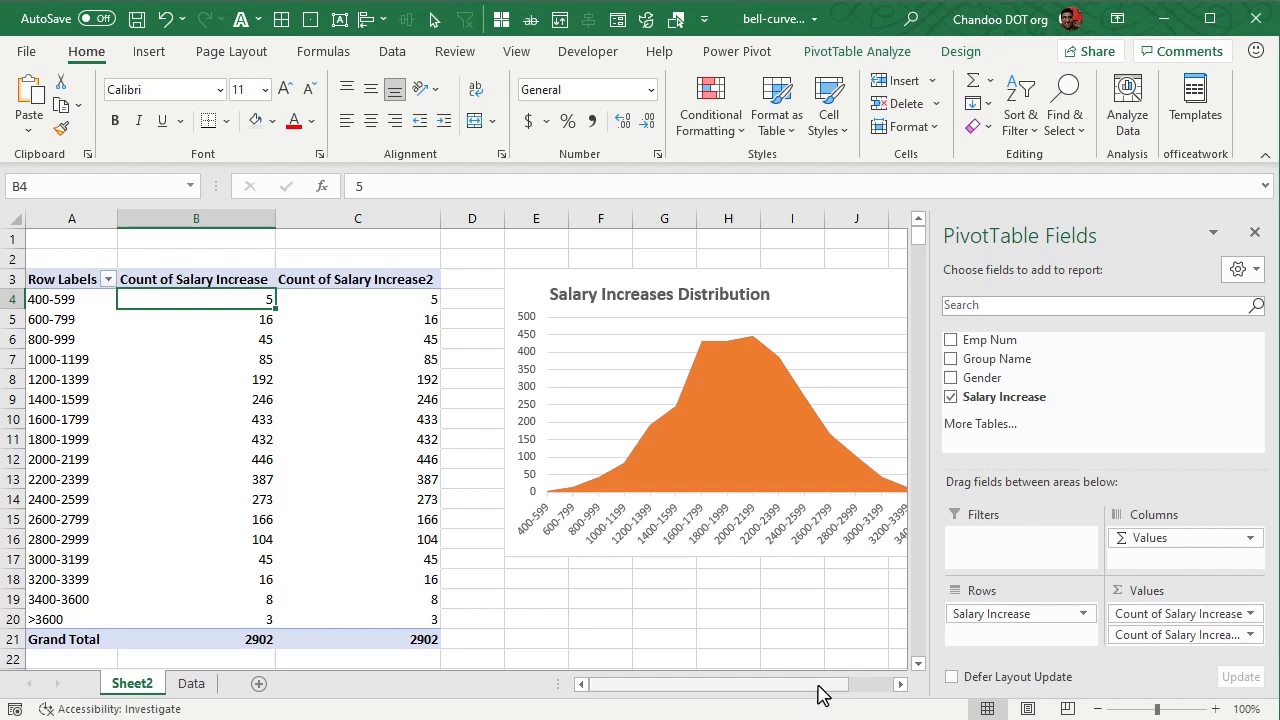
Step: Add Salary Increase to Values again as Count of Salary Increase2
scroll("right", 3)
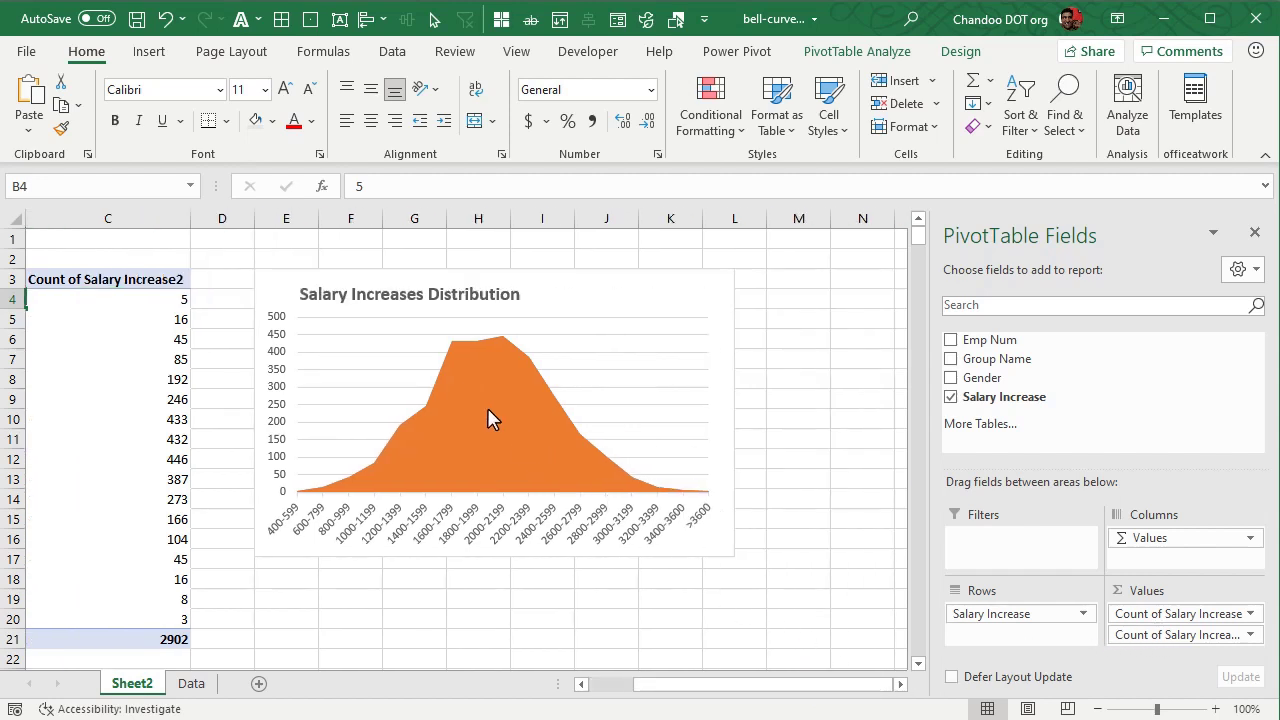
Step: Change the second series to a line chart type
right_click(490, 420)
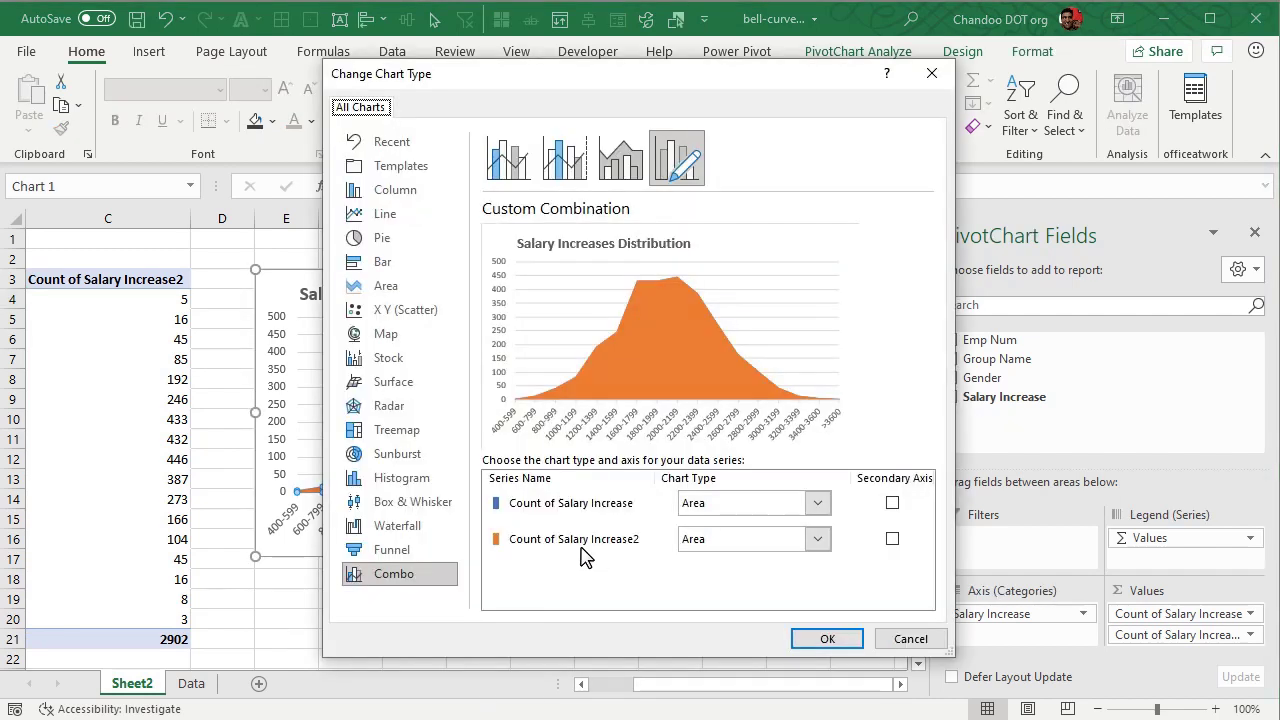
left_click(816, 538)
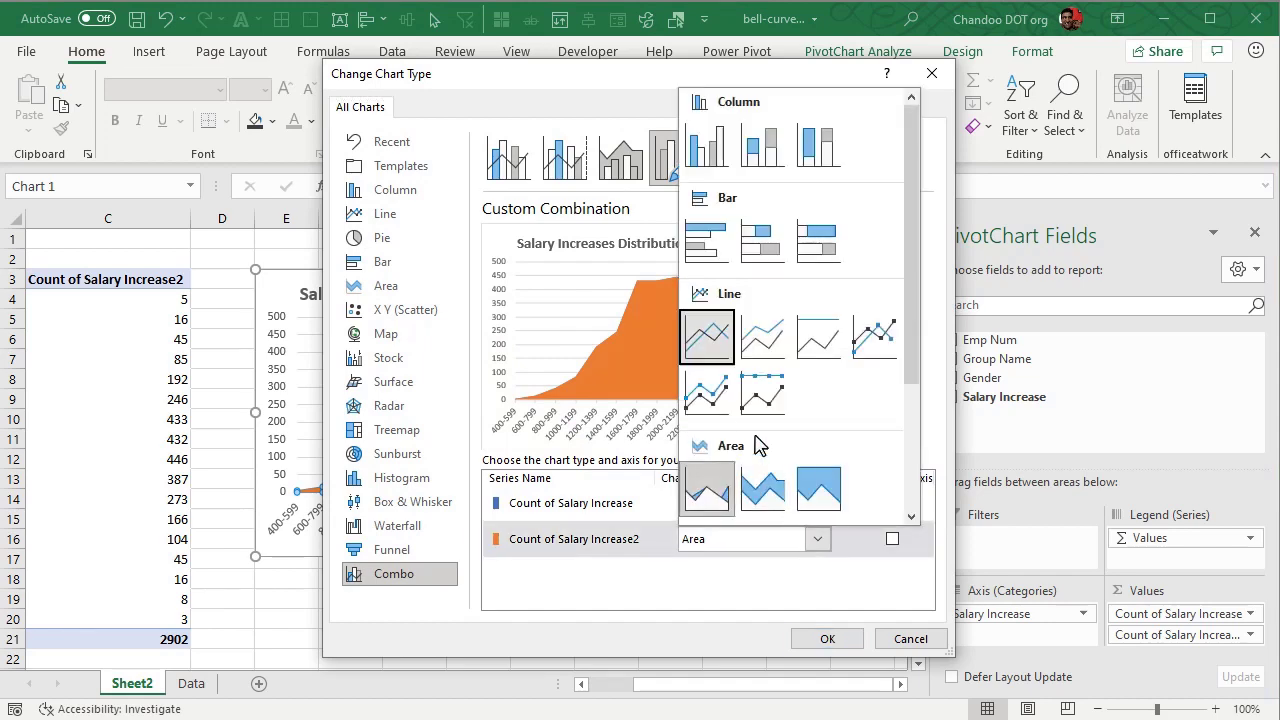
left_click(828, 638)
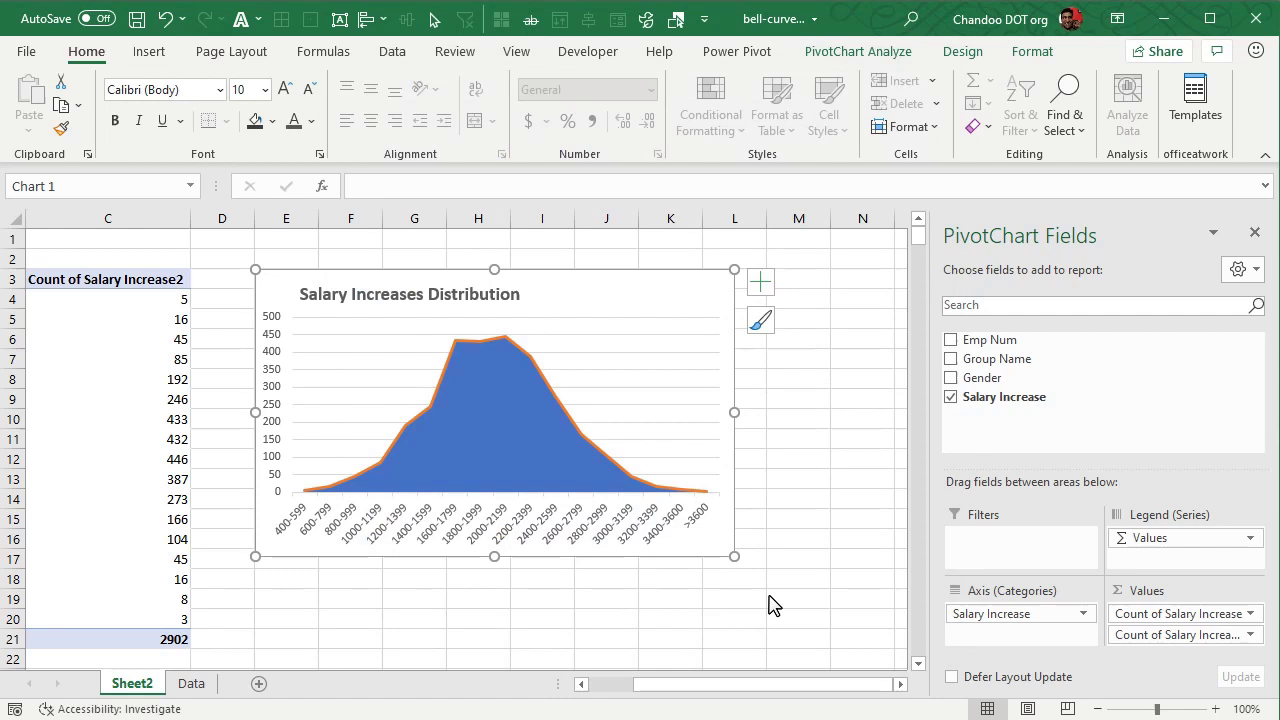
mouse_move(592, 440)
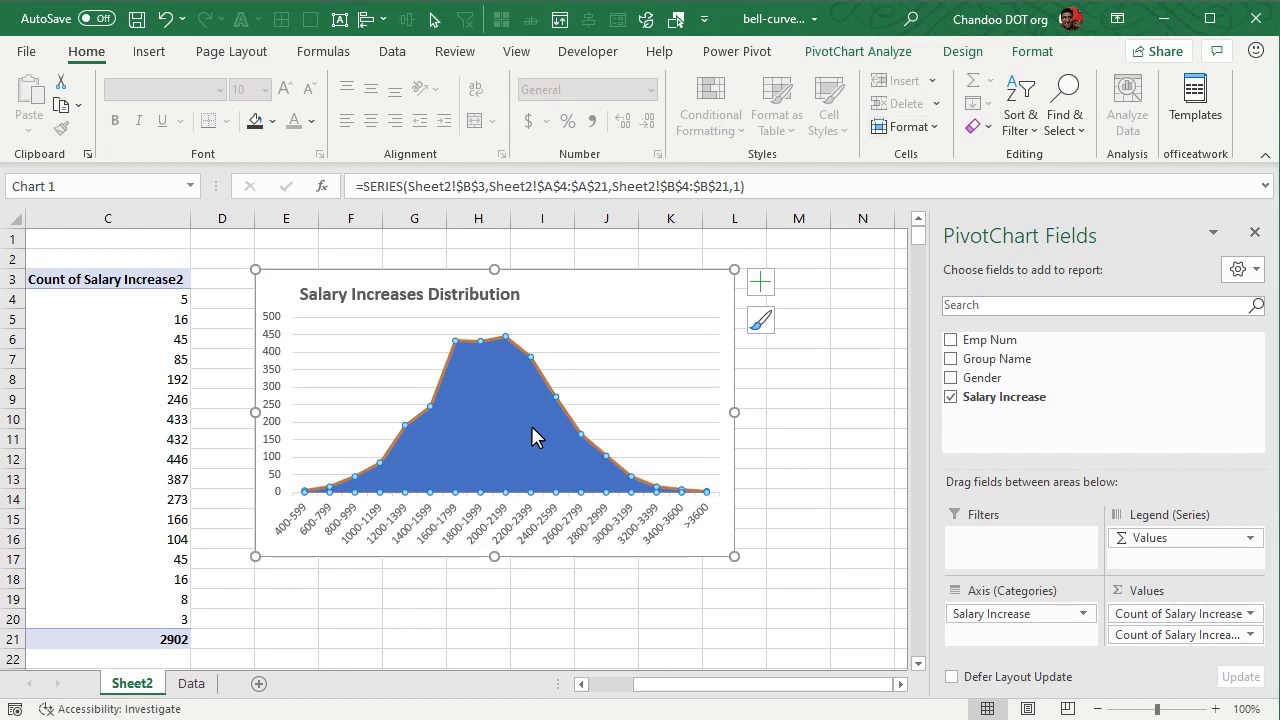
Step: Give the area series a solid blue fill at 25% transparency
key("ctrl+1")
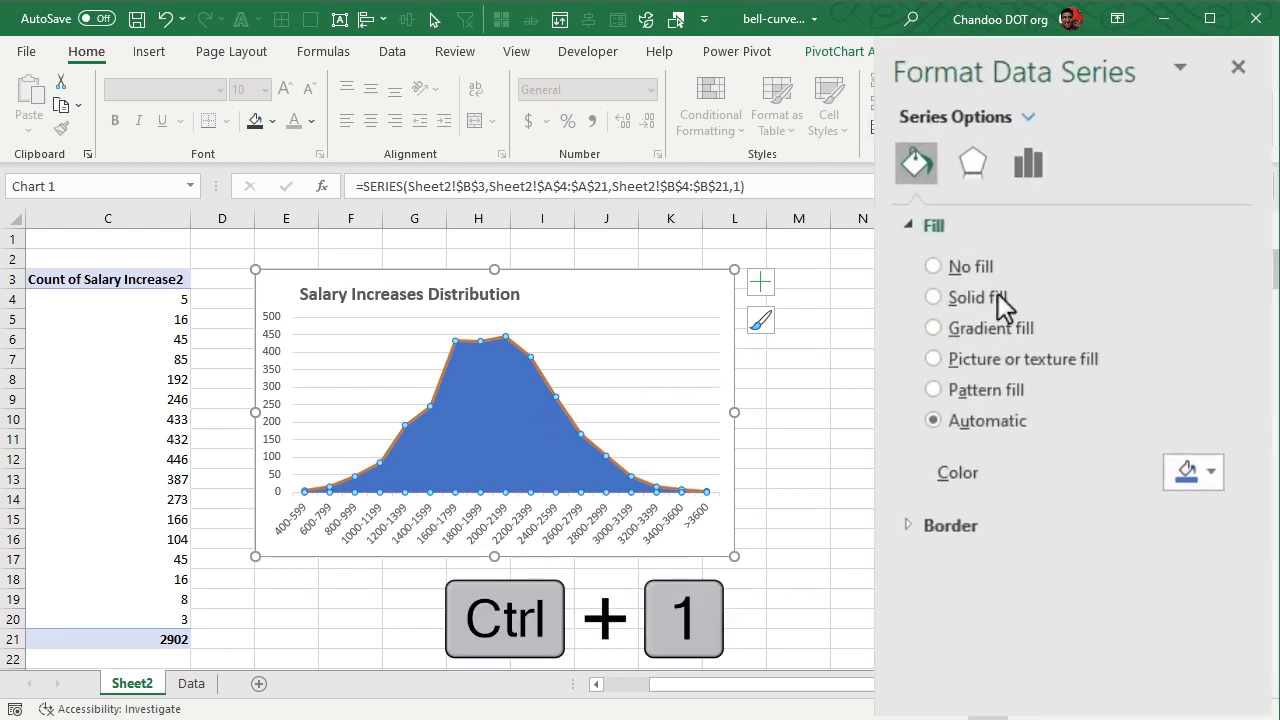
left_click(1208, 472)
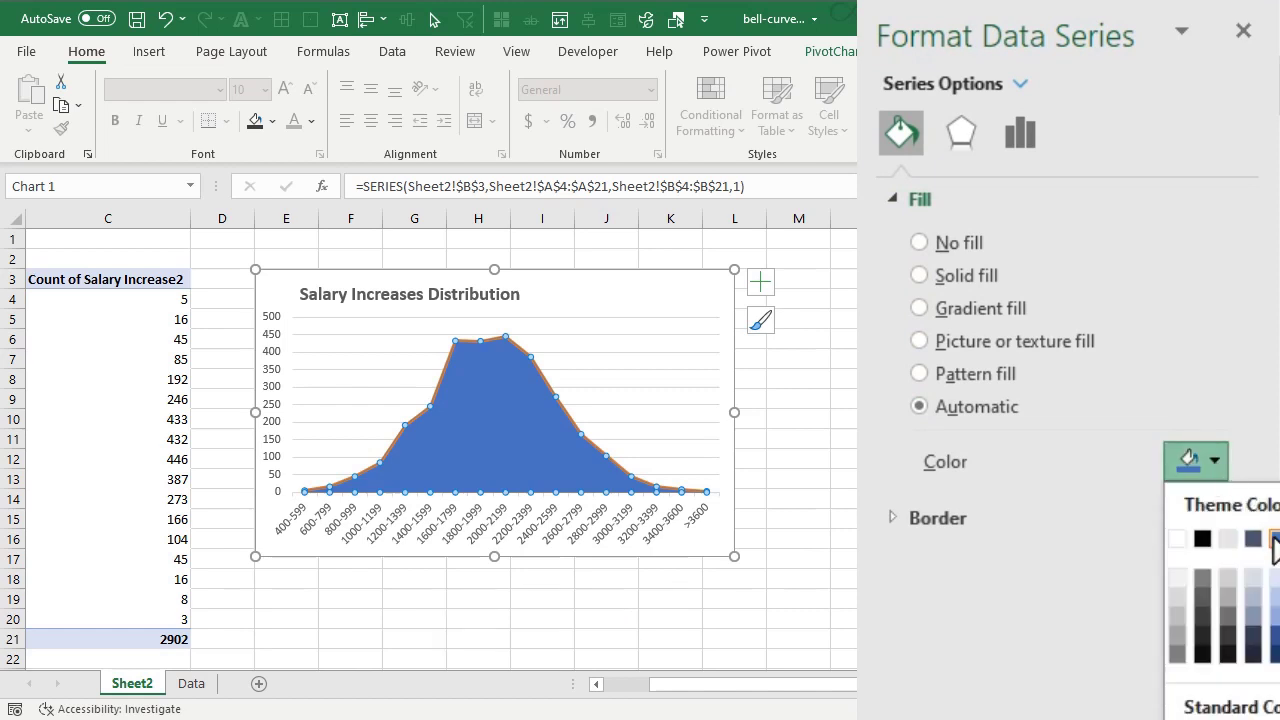
left_click(918, 276)
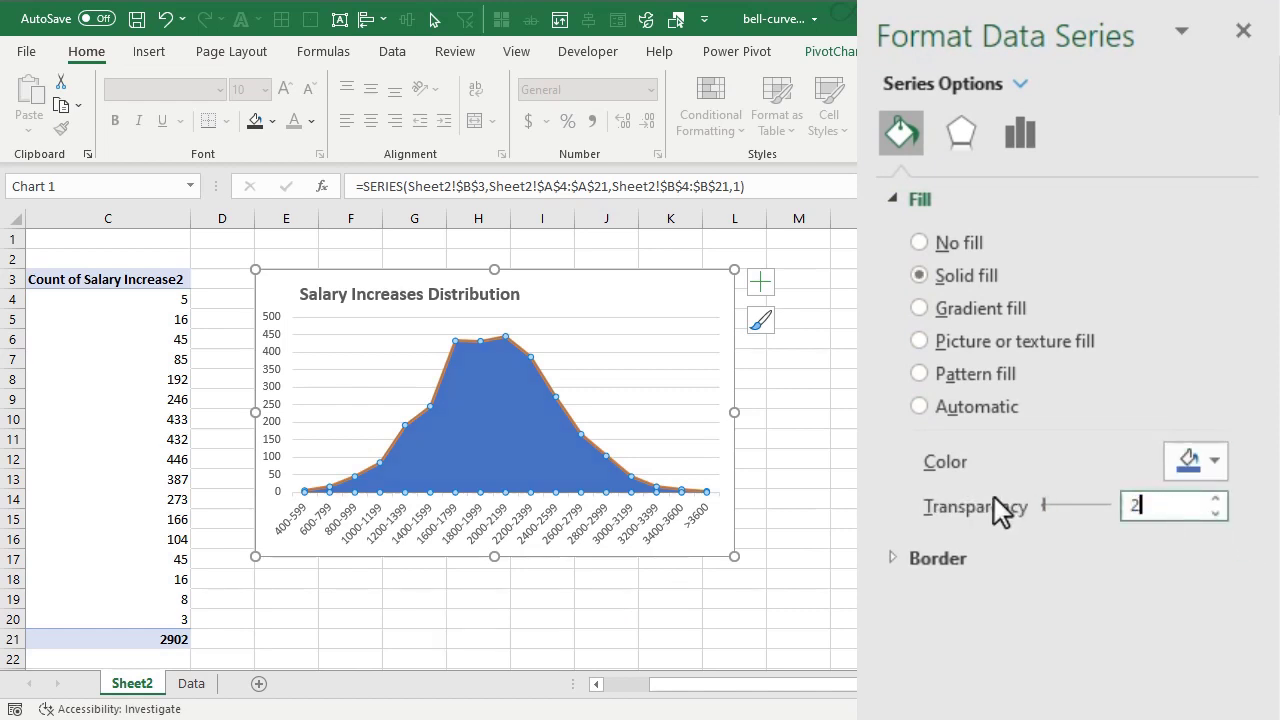
type("25%")
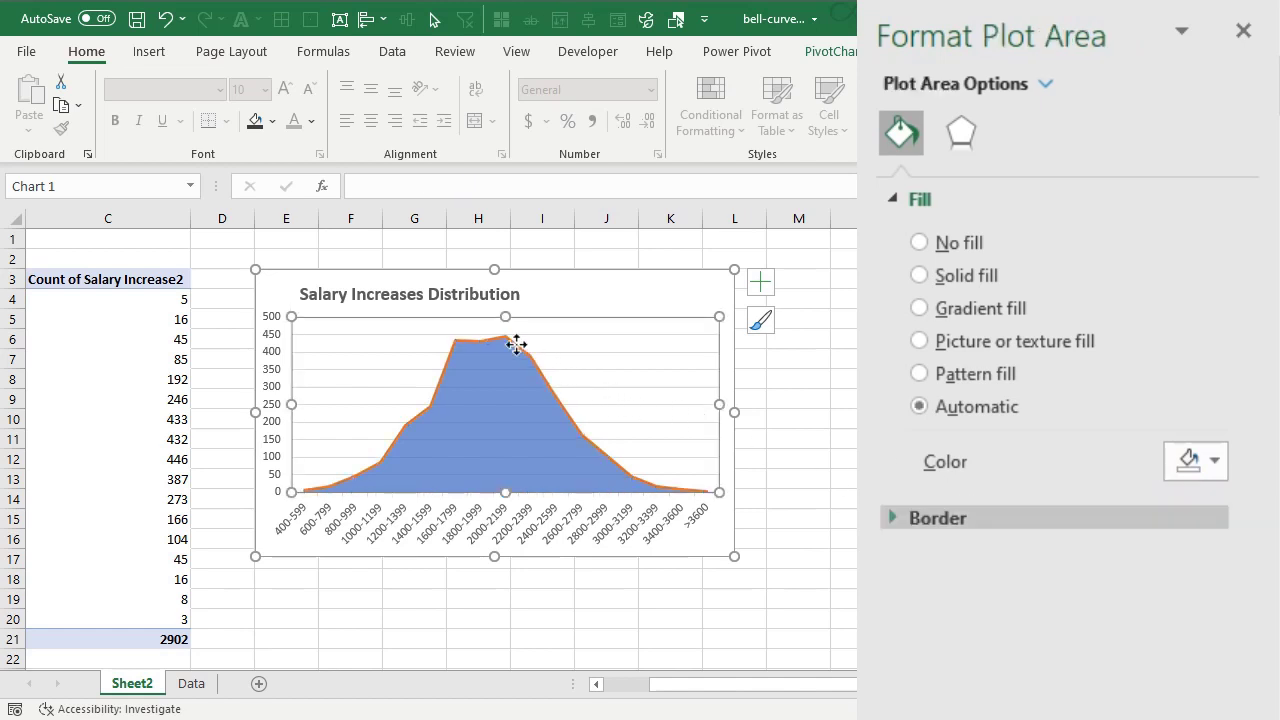
Step: Make the outline series a solid blue smoothed line
left_click(464, 344)
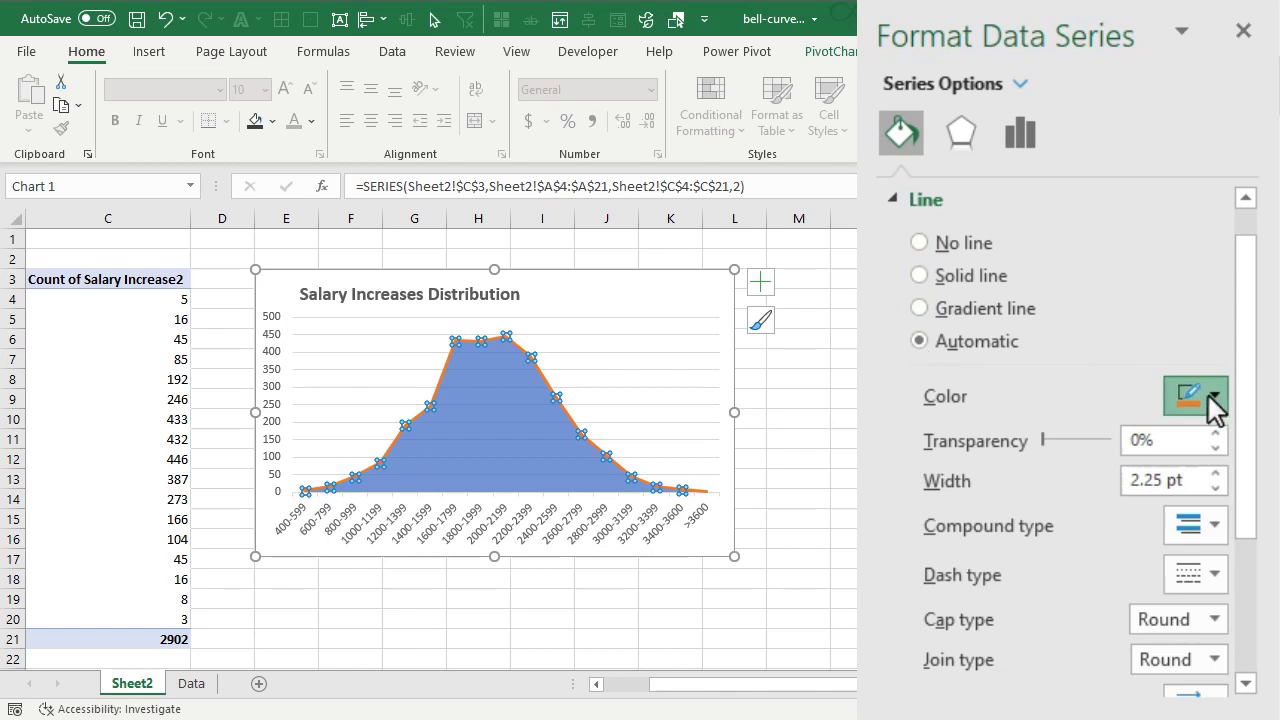
left_click(918, 276)
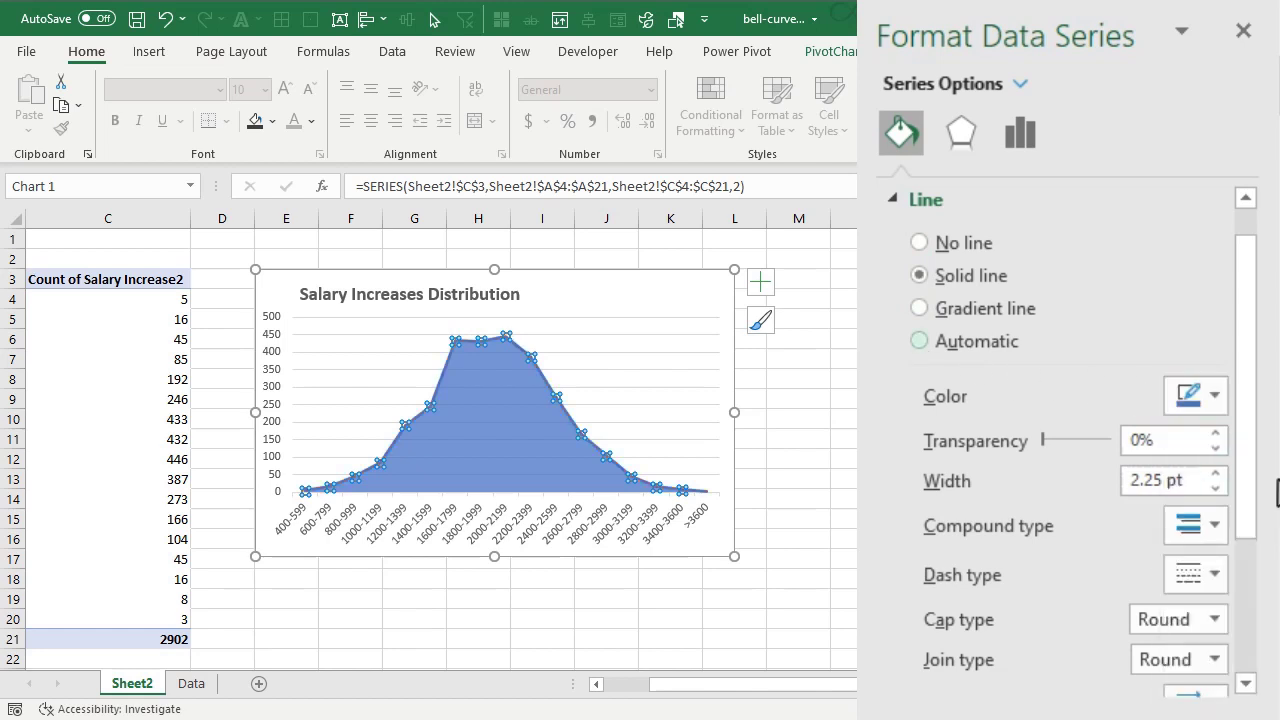
scroll("down", 3)
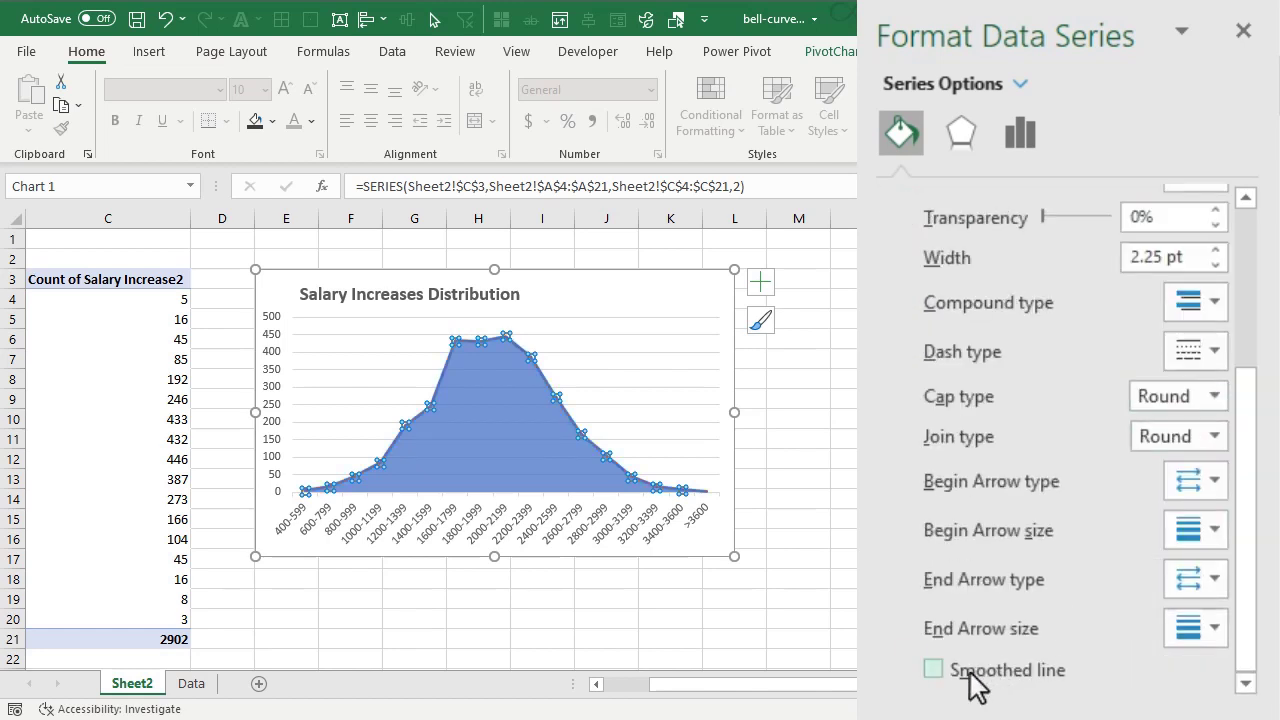
left_click(932, 668)
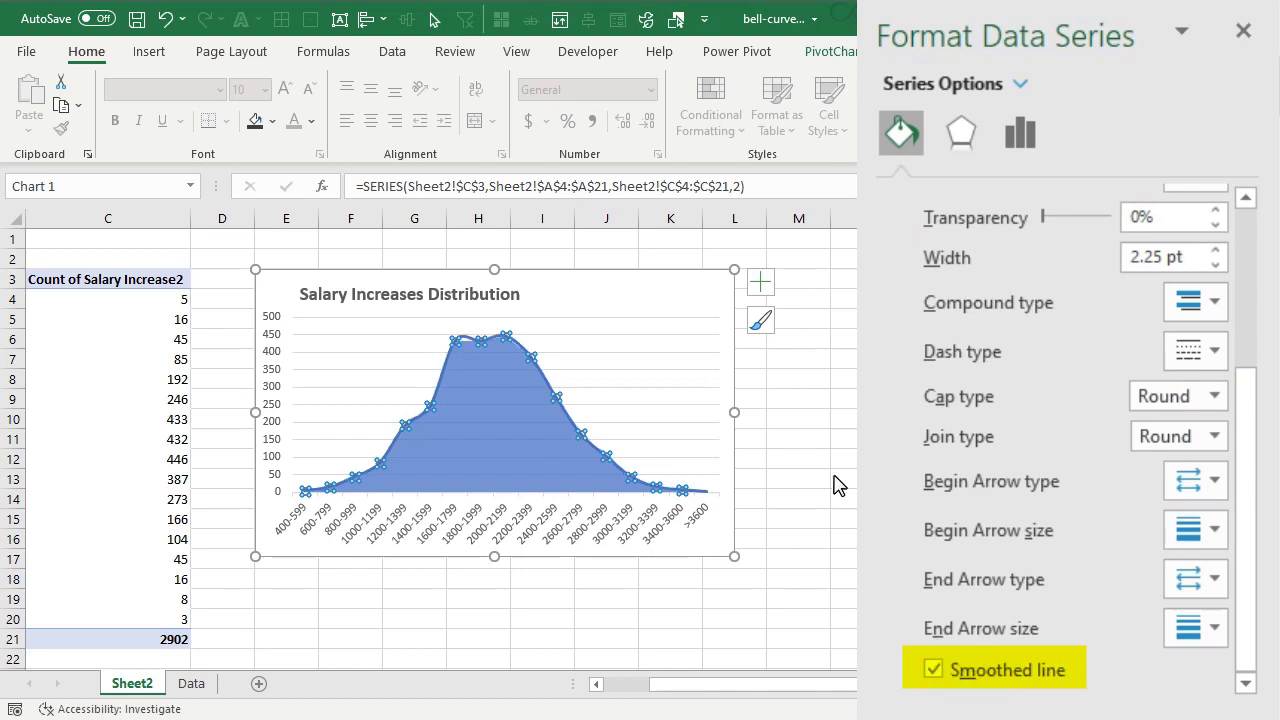
left_click(798, 440)
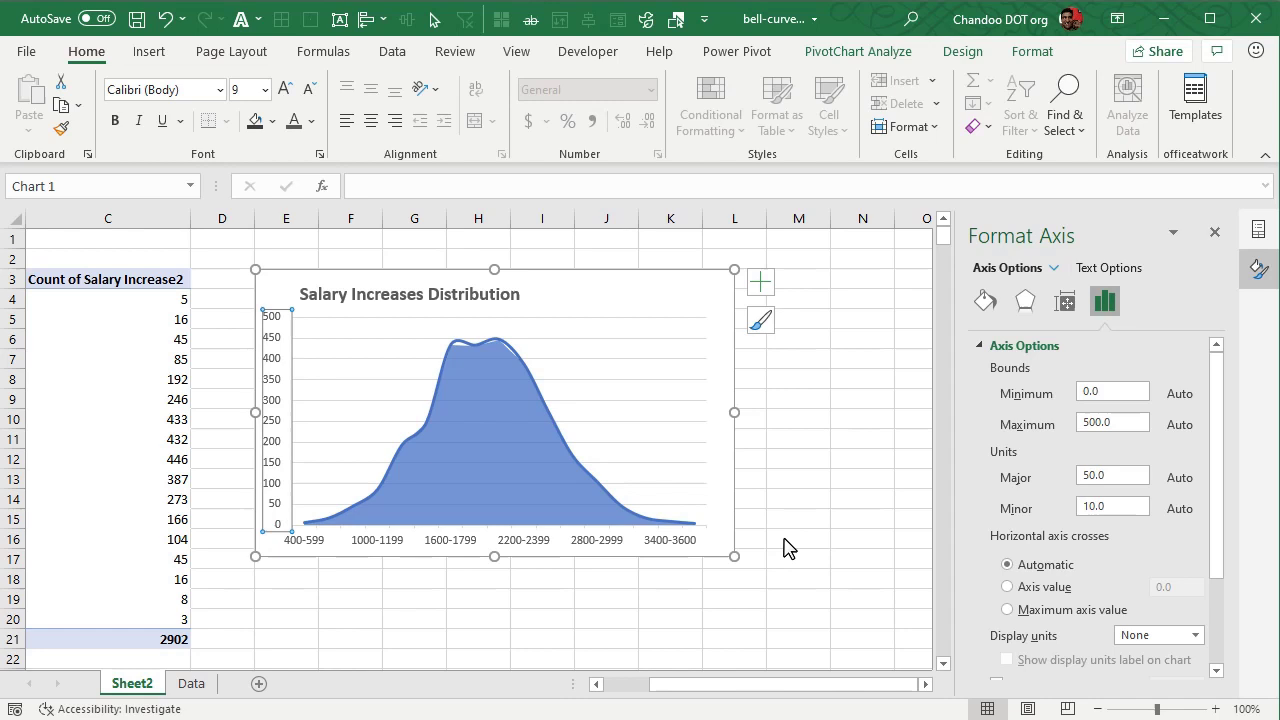
mouse_move(784, 540)
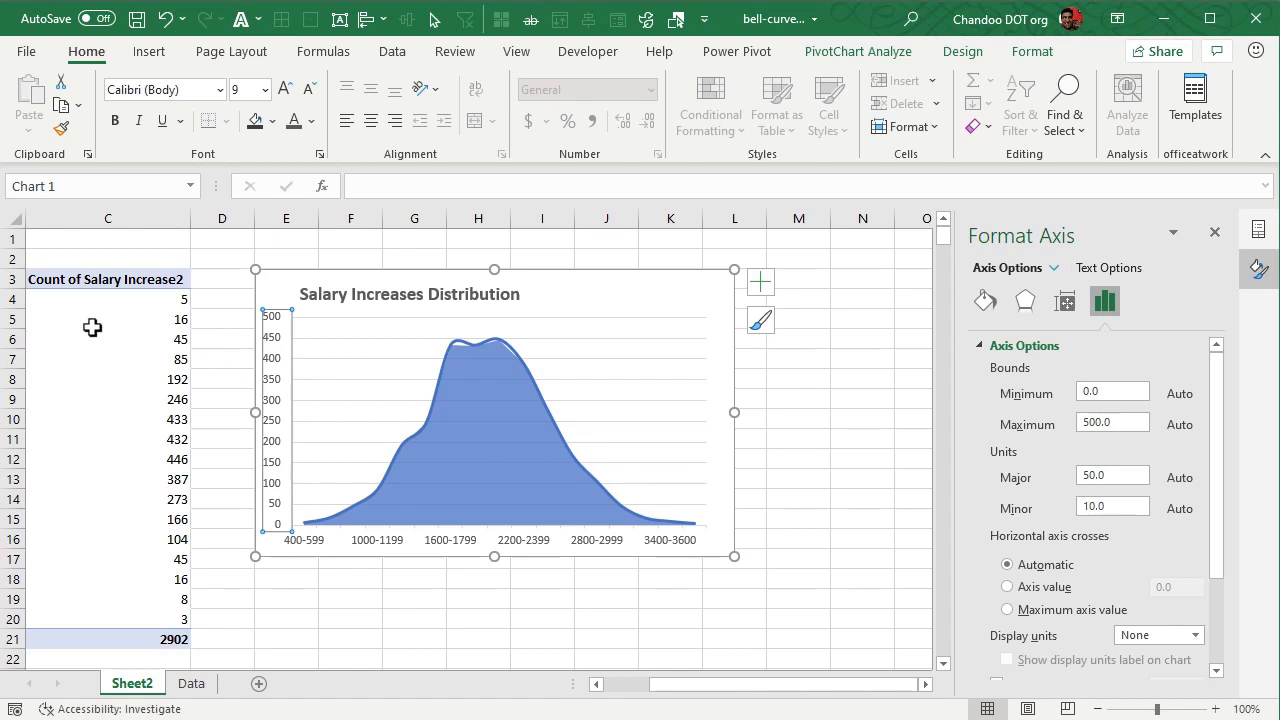
Step: Insert a Group Name slicer beside the chart and filter to a single group
left_click(1258, 228)
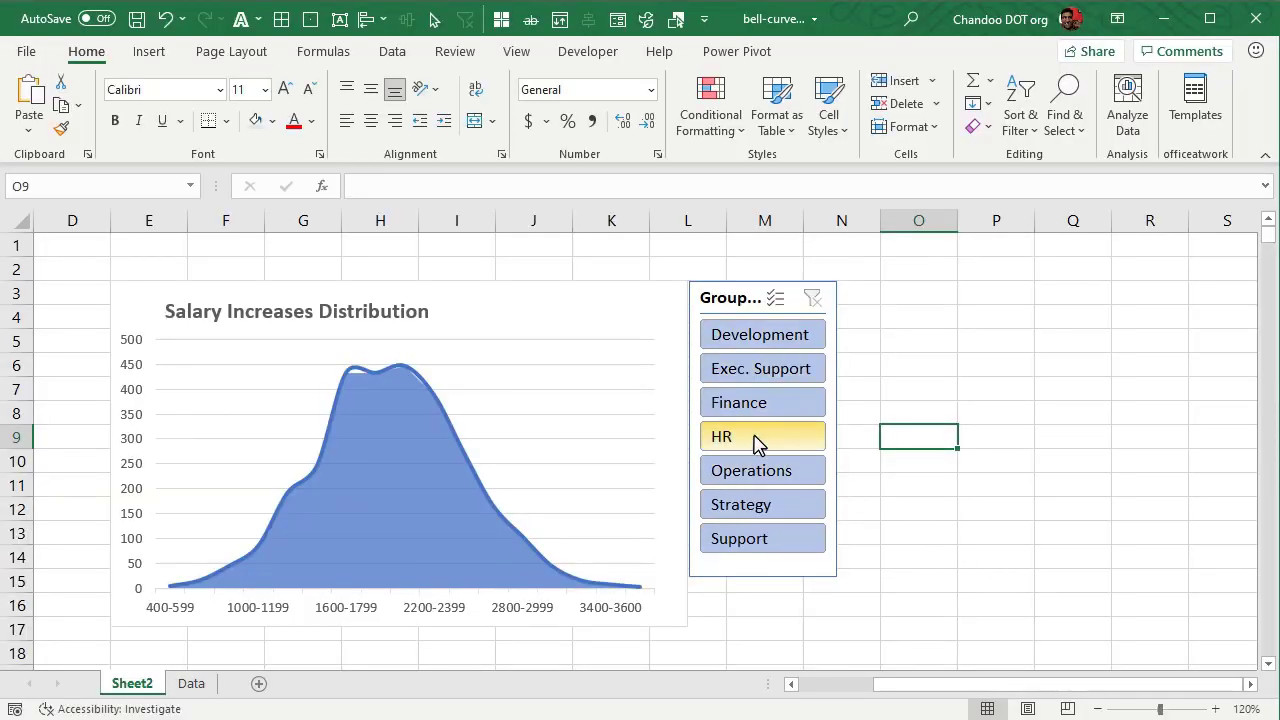
left_click(762, 402)
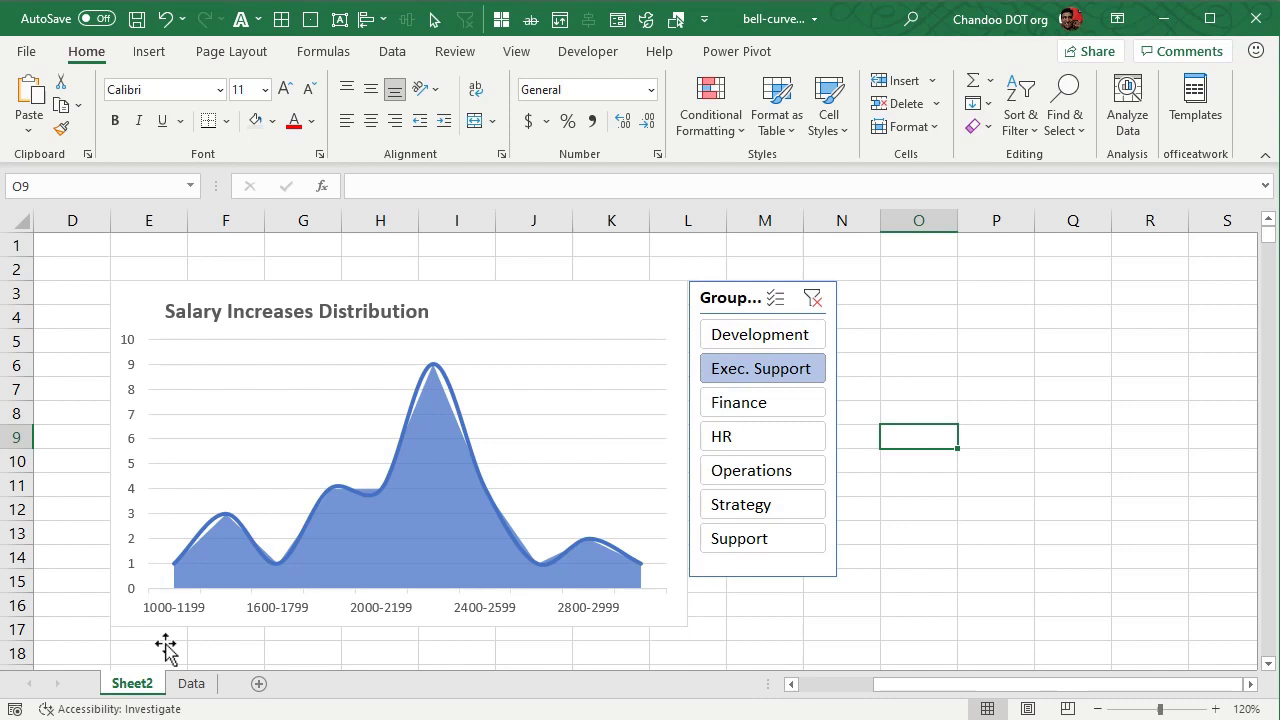
mouse_move(150, 648)
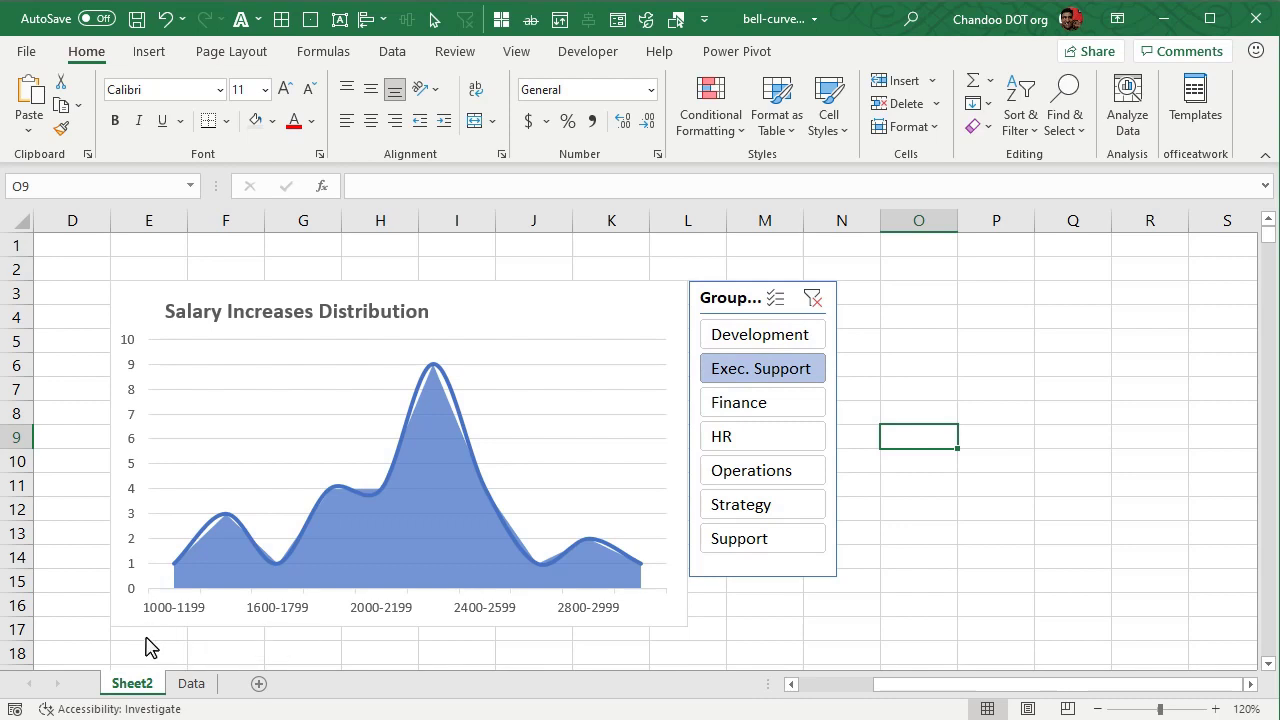
mouse_move(572, 634)
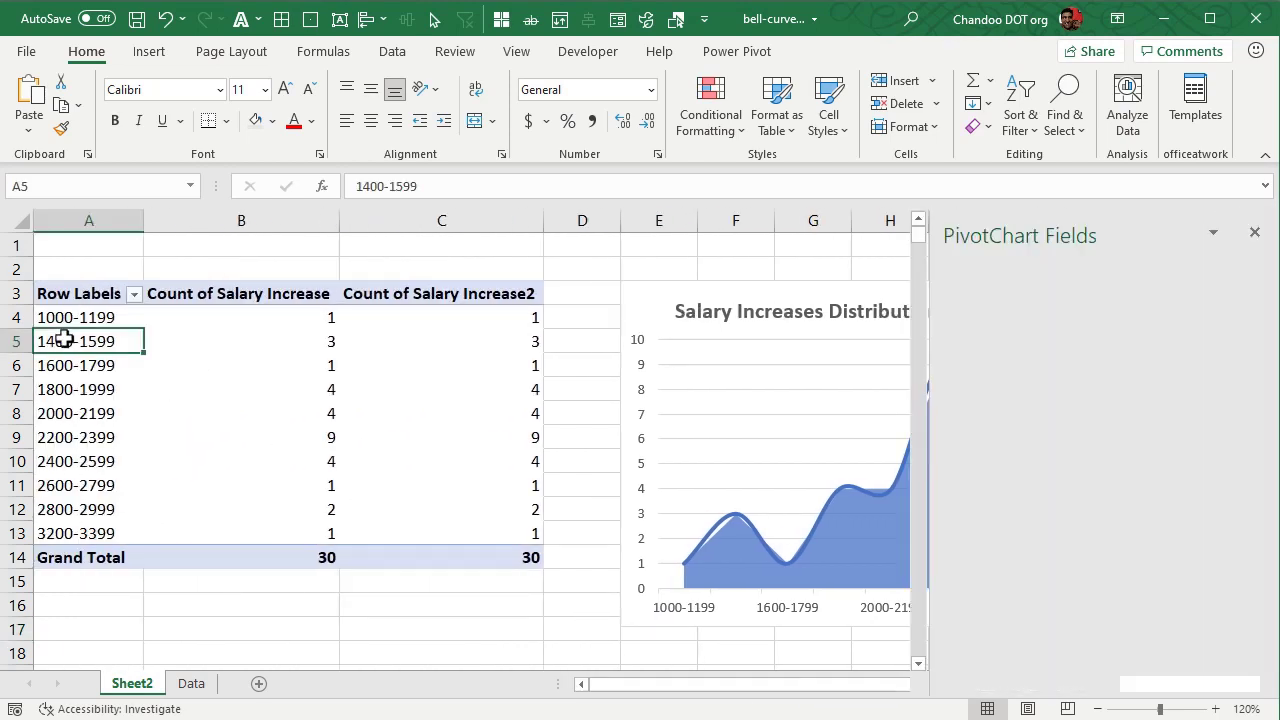
Step: Enable Show items with no data for the Salary Increase field via Field Settings > Layout & Print
left_click(88, 340)
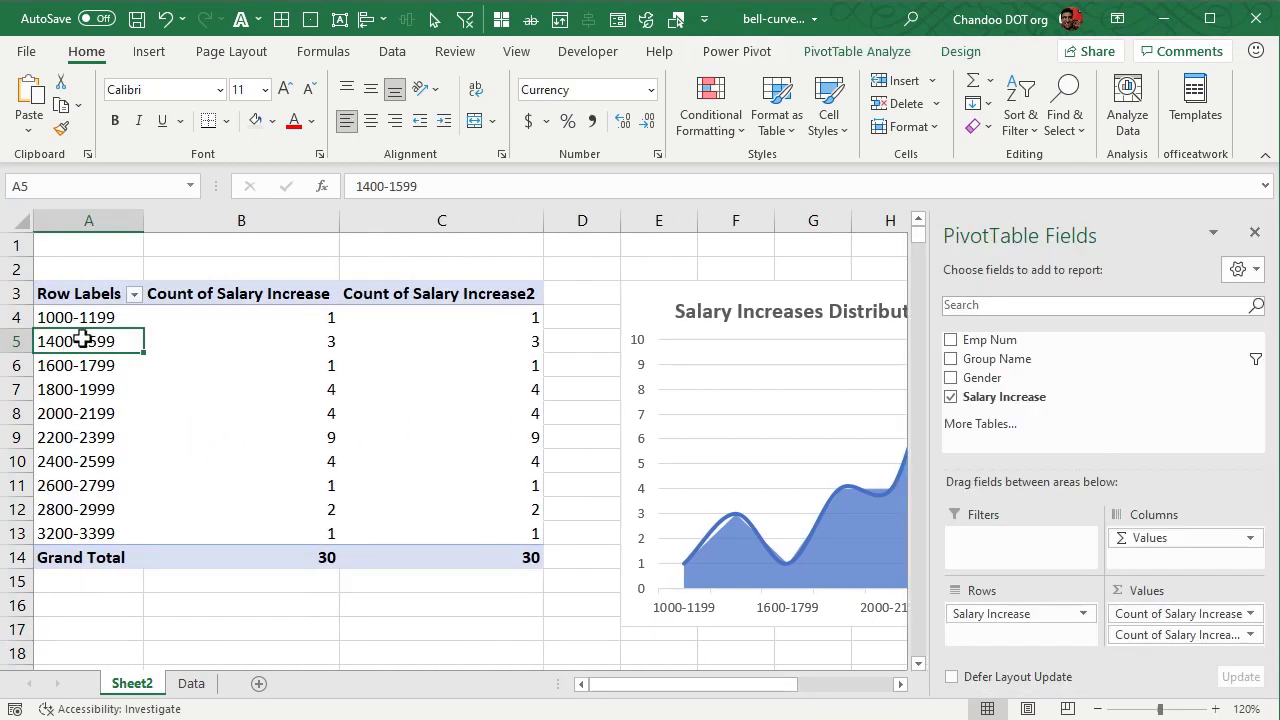
right_click(88, 340)
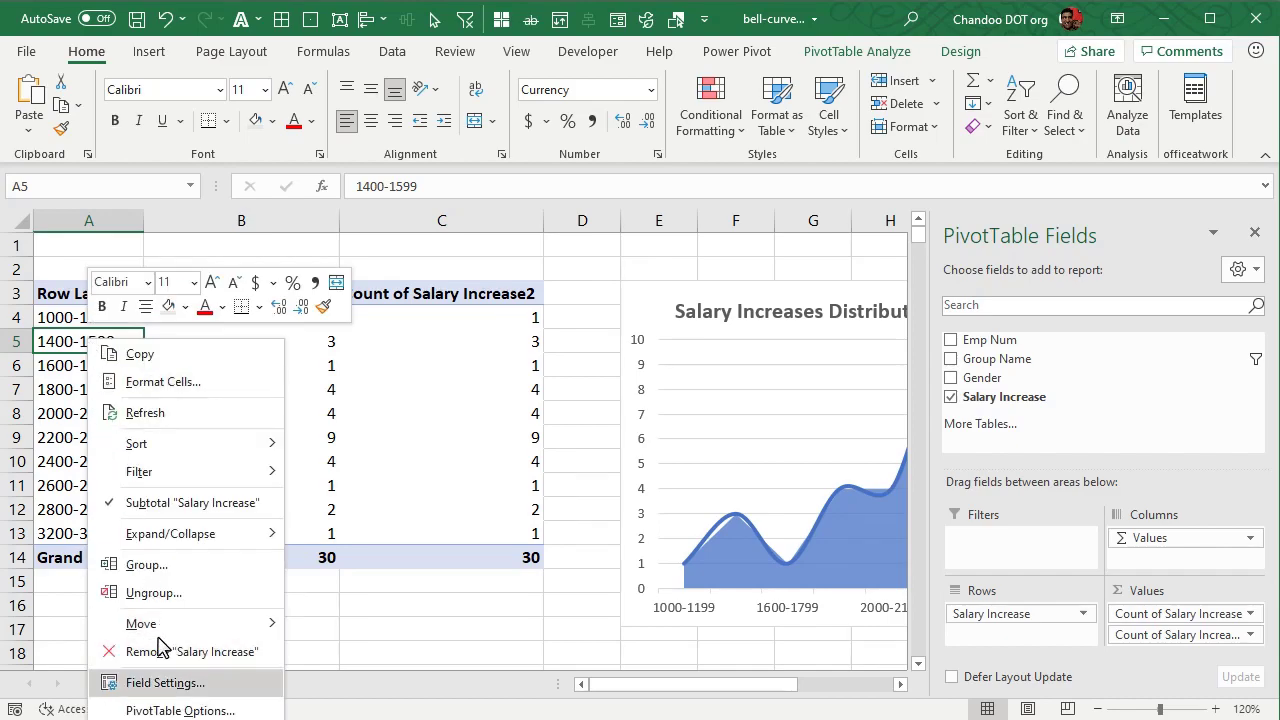
left_click(164, 682)
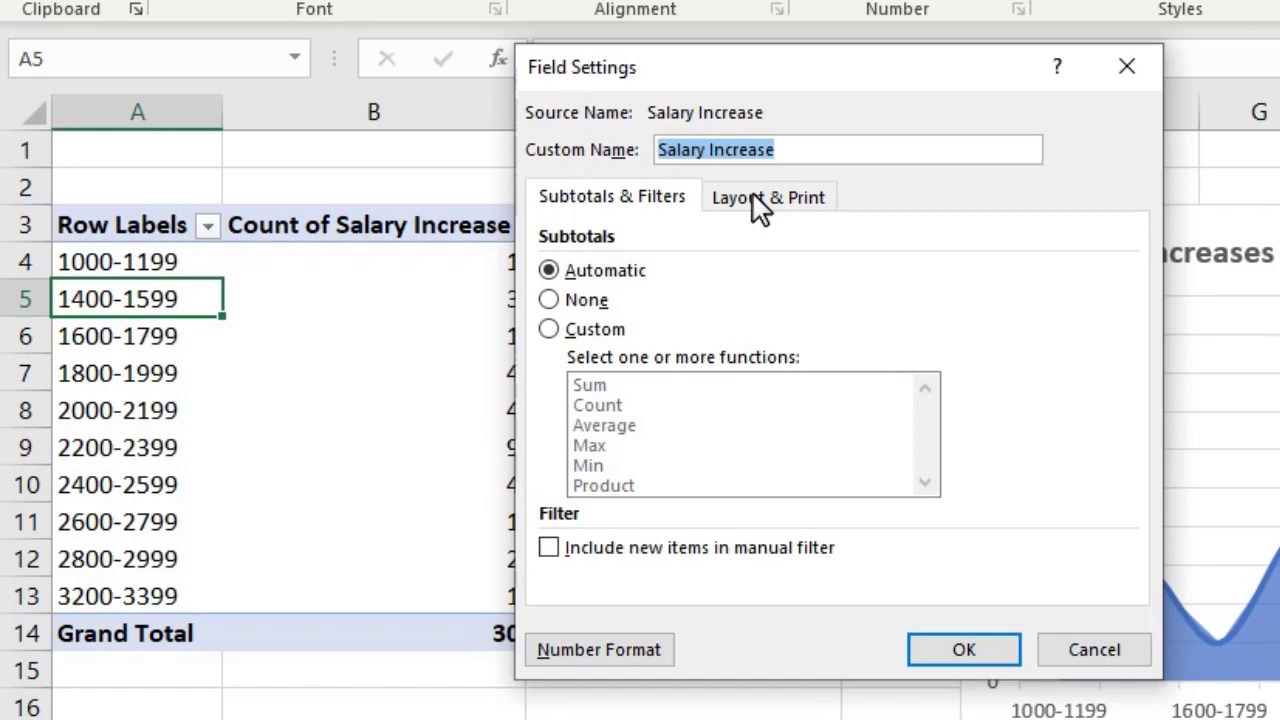
left_click(768, 196)
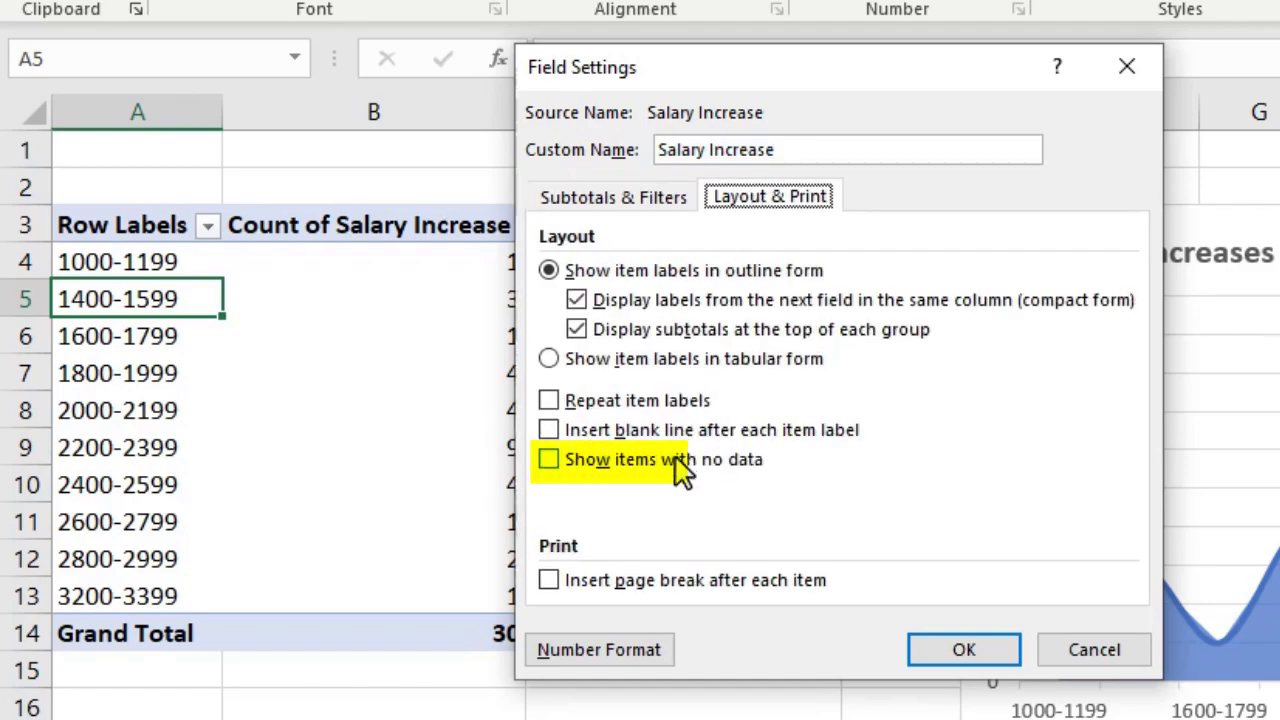
left_click(548, 458)
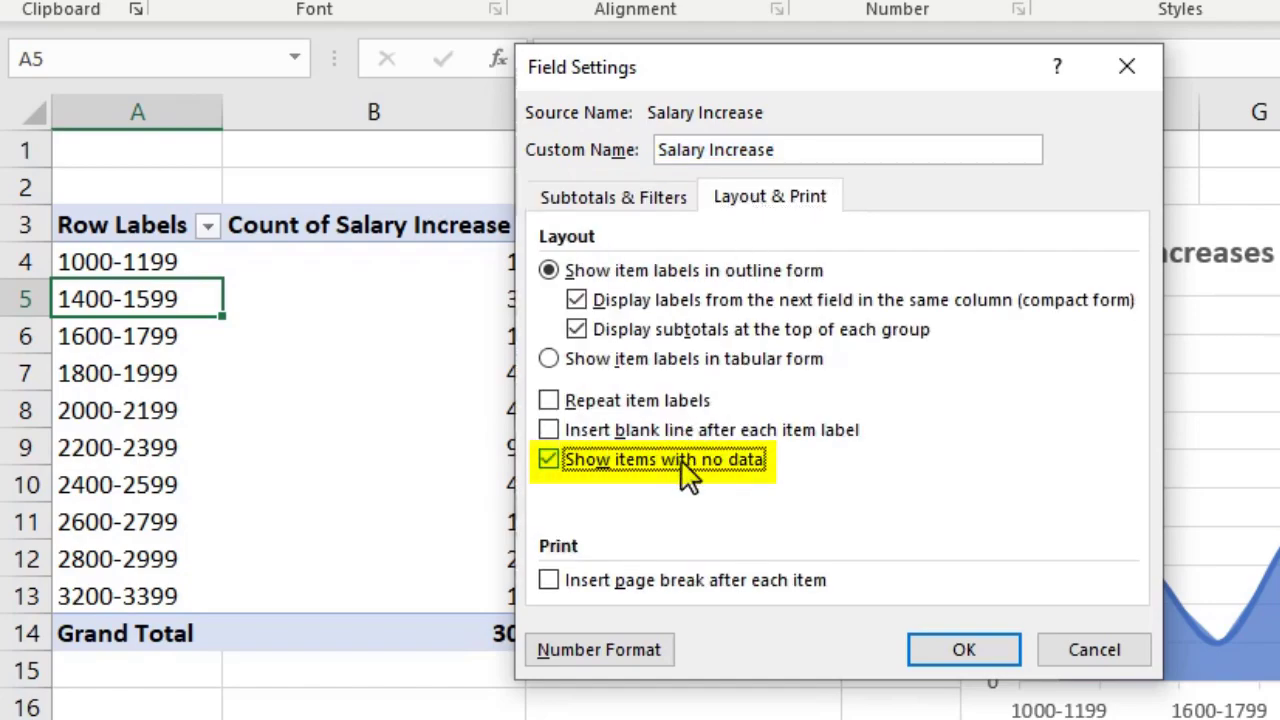
left_click(962, 648)
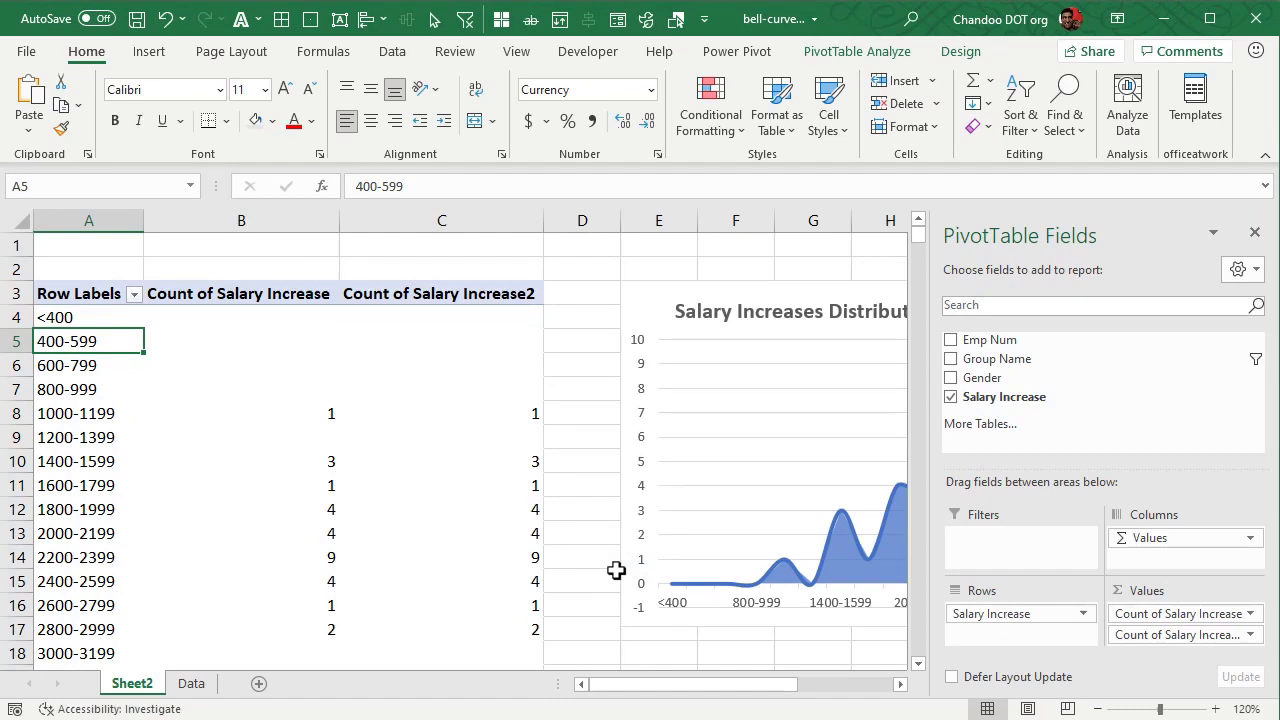
mouse_move(624, 586)
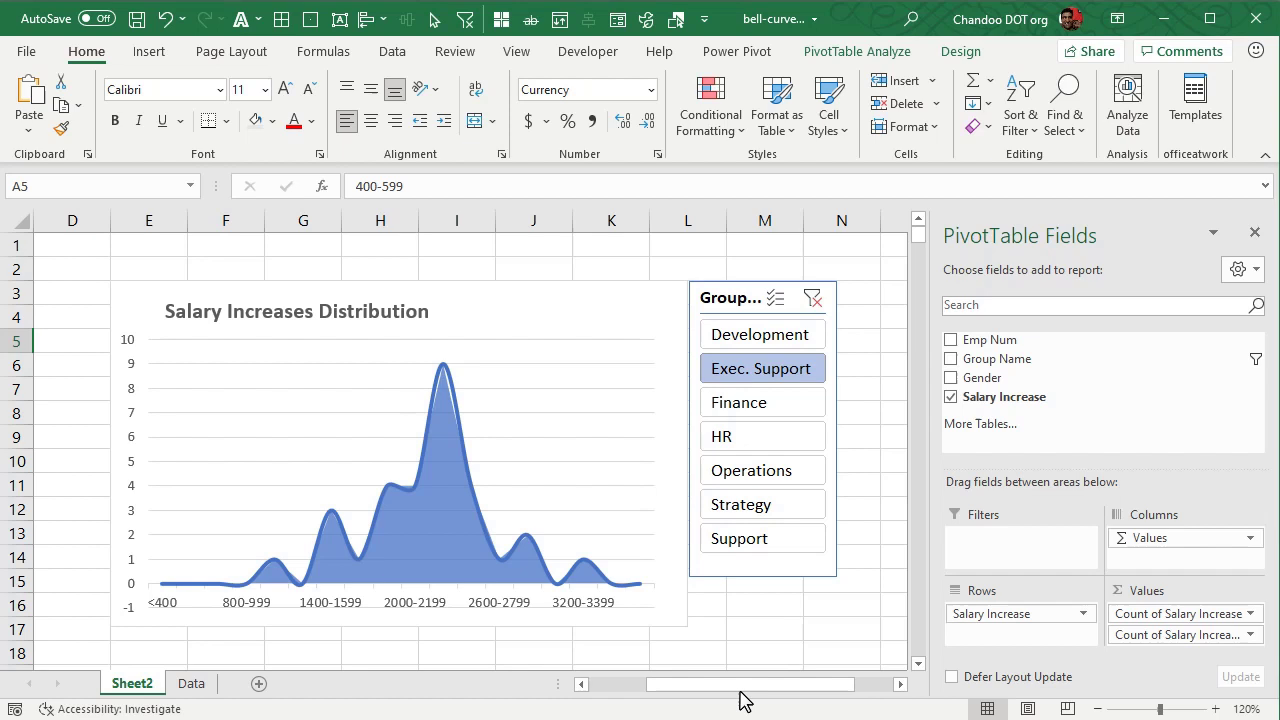
mouse_move(780, 418)
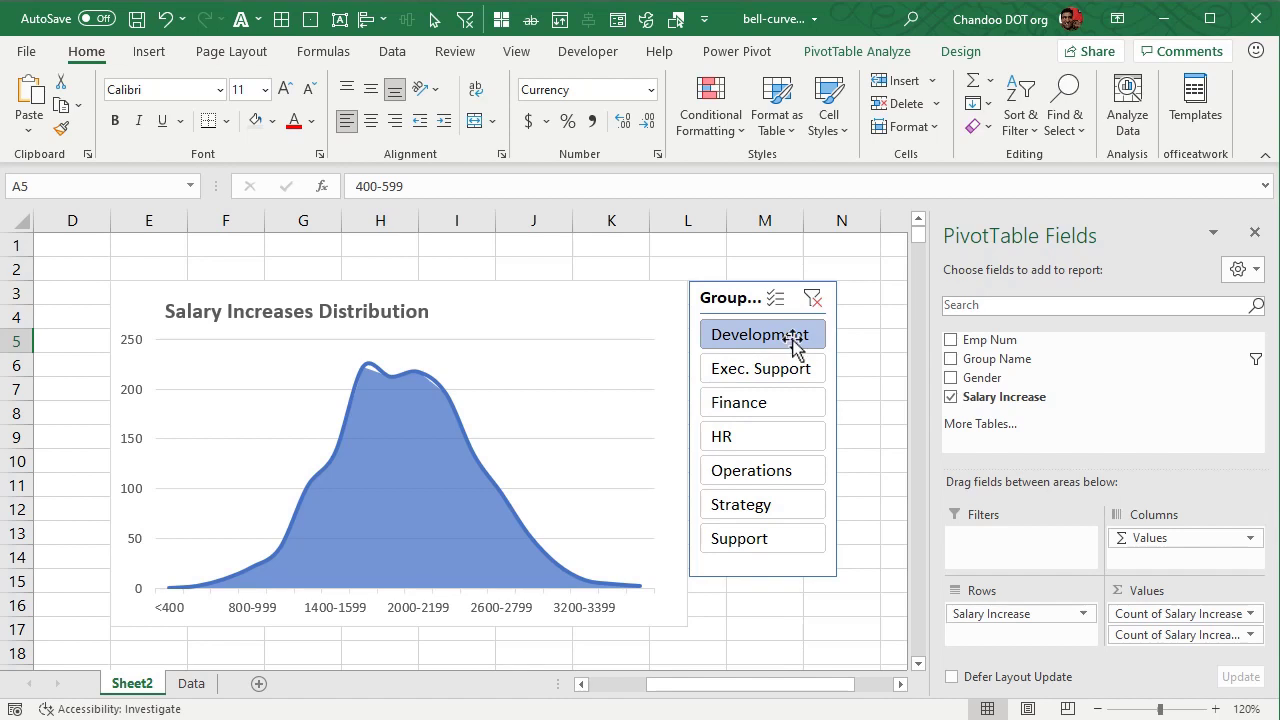
mouse_move(762, 368)
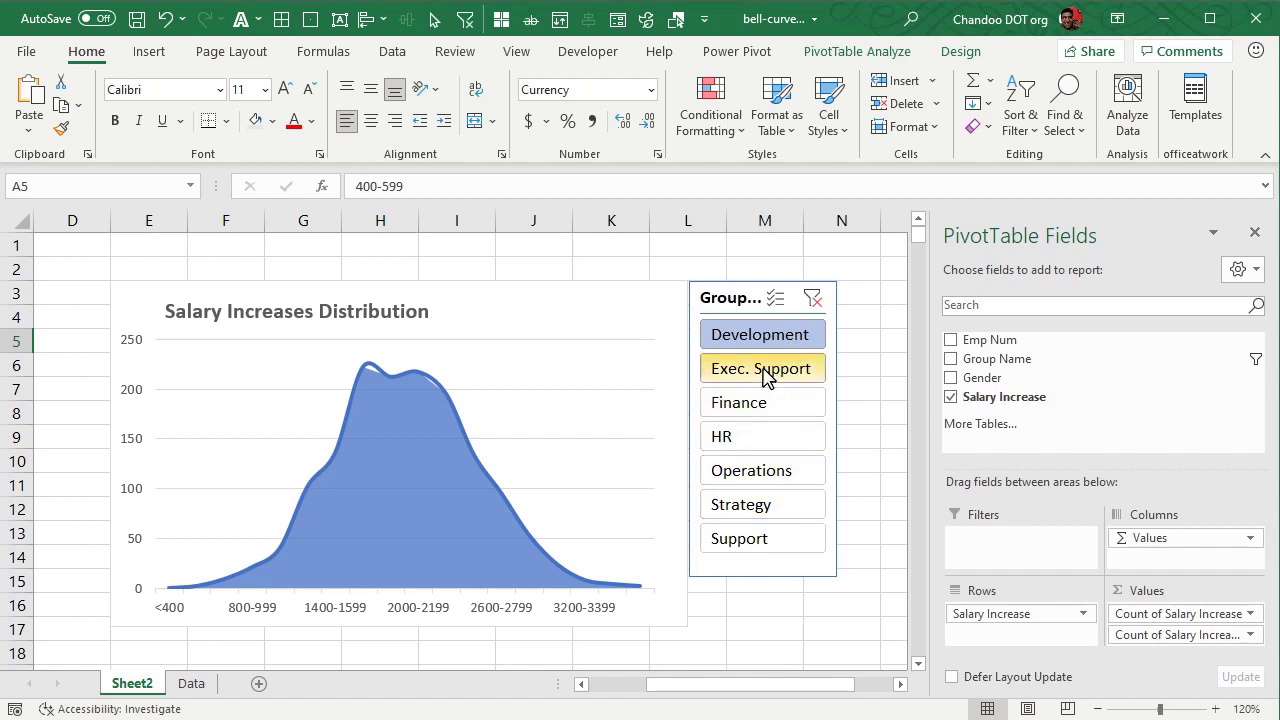
Step: Filter the slicer to Exec. Support, then clear it to show all groups
left_click(760, 368)
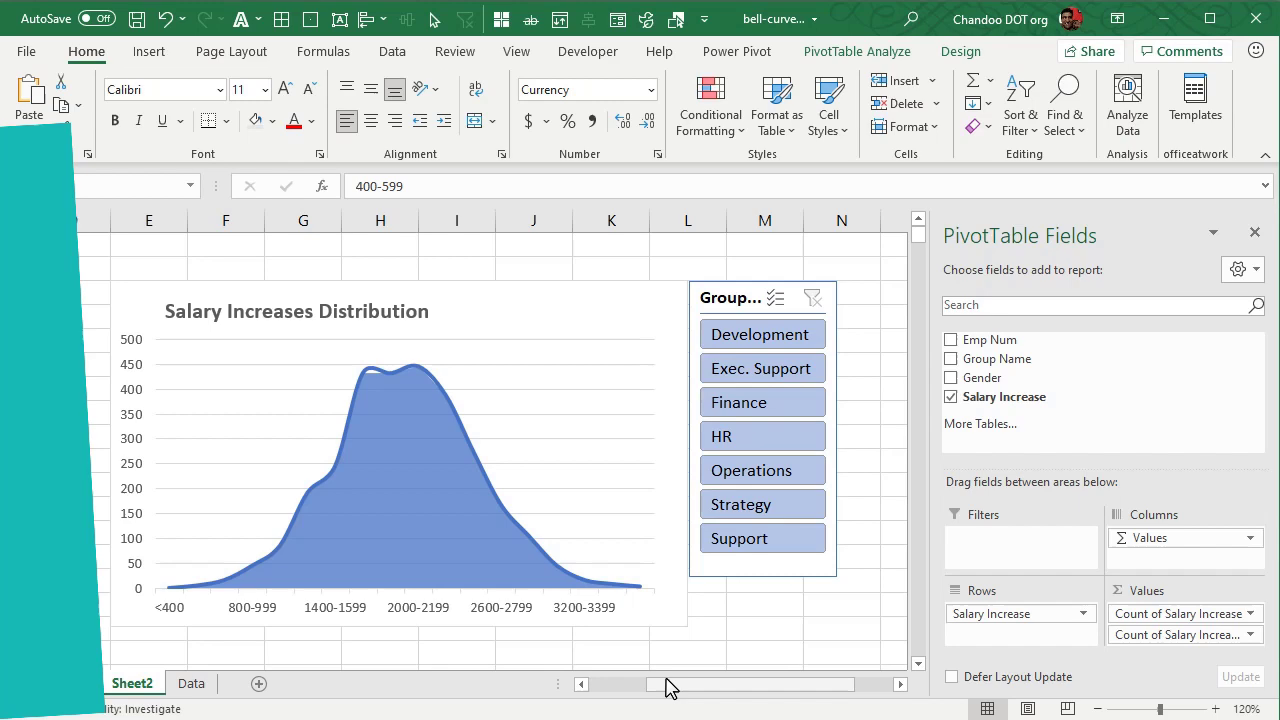
Step: Insert a new-sheet PivotTable counting Salary Increase per bin with Gender as Female/Male columns
left_click(196, 684)
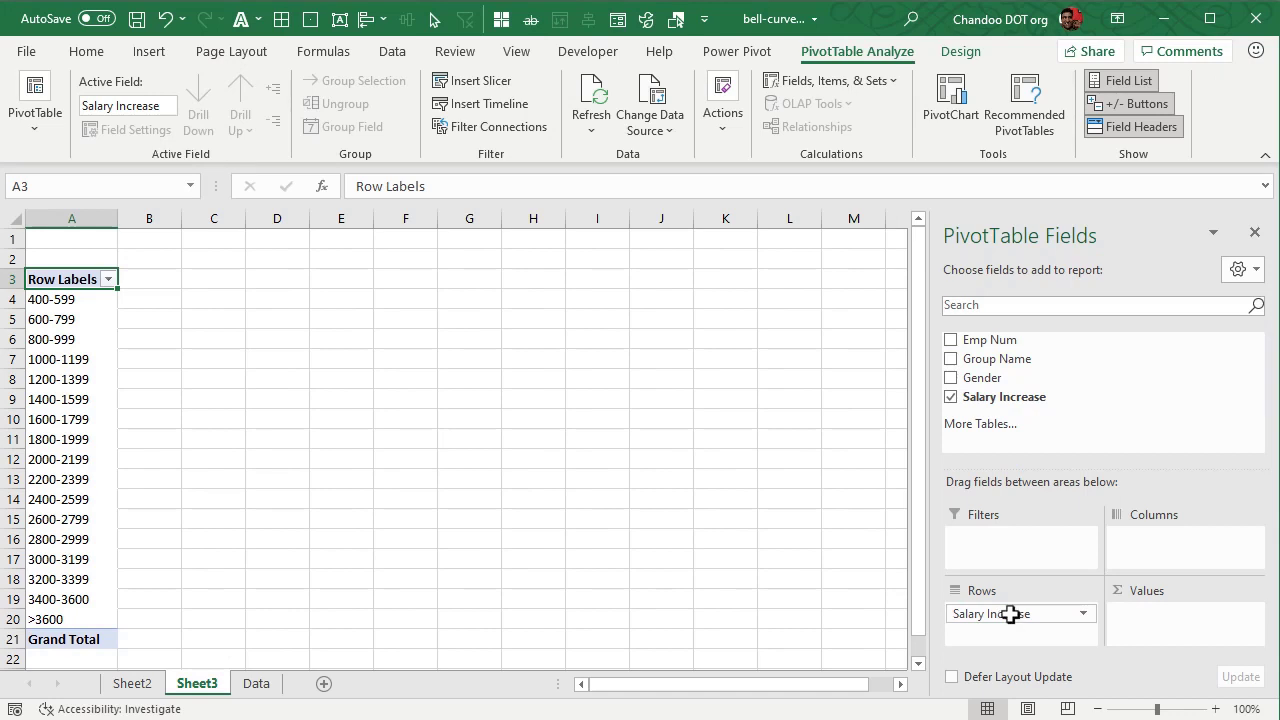
mouse_move(920, 572)
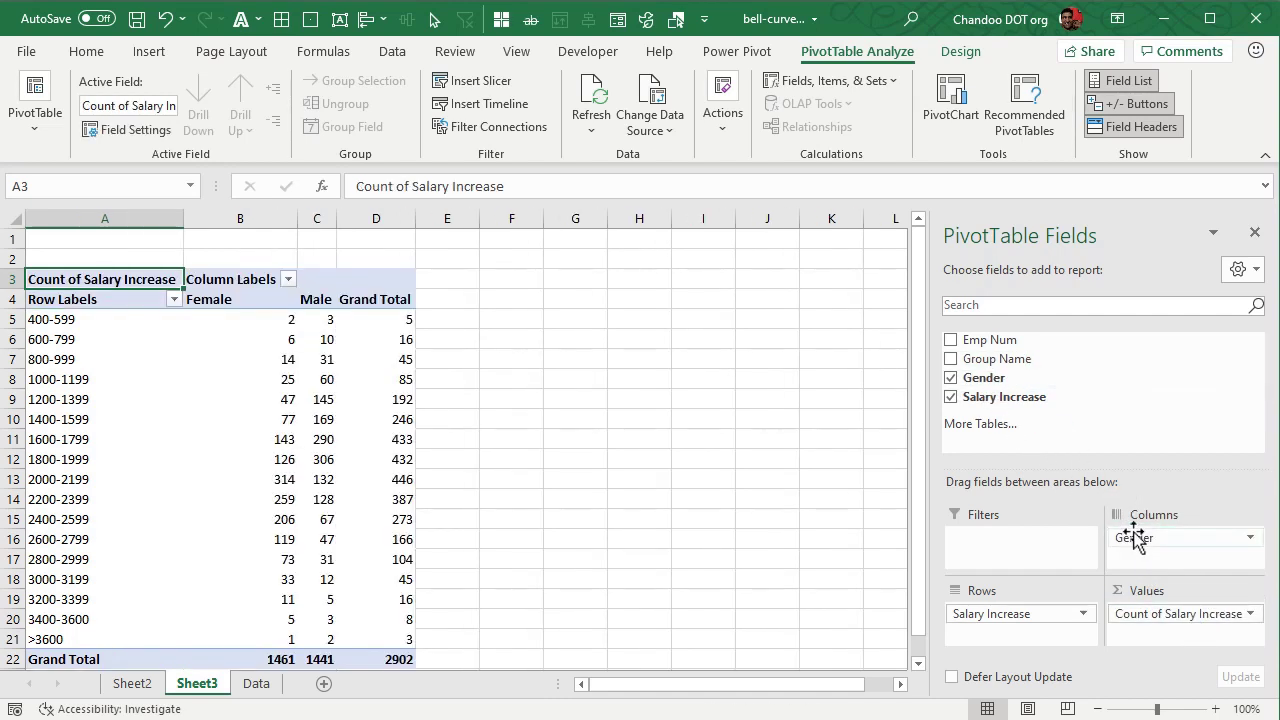
left_click(960, 52)
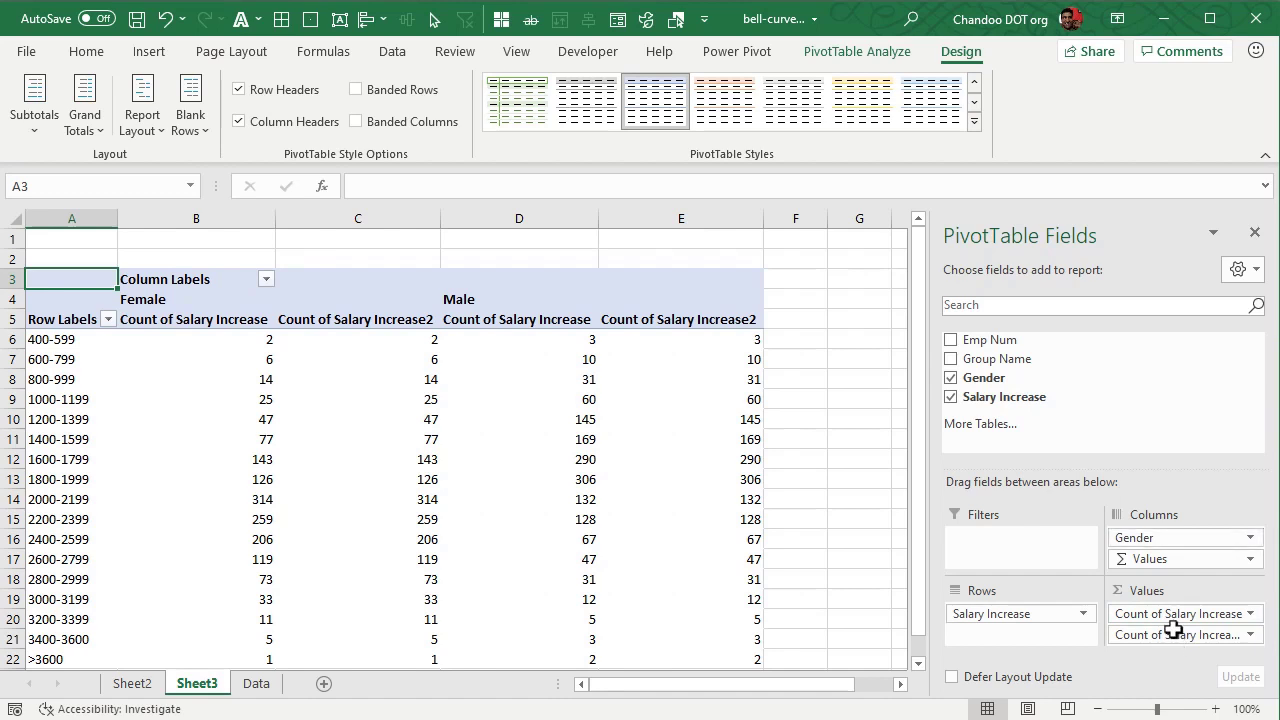
mouse_move(440, 496)
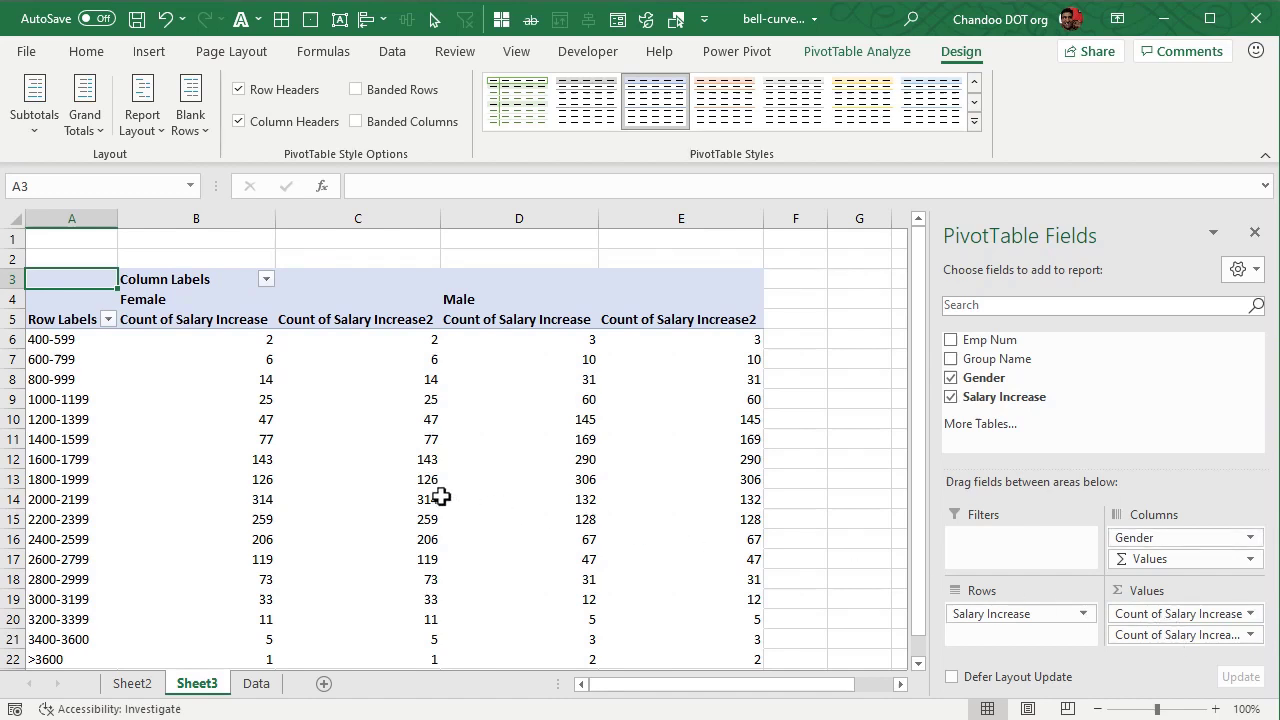